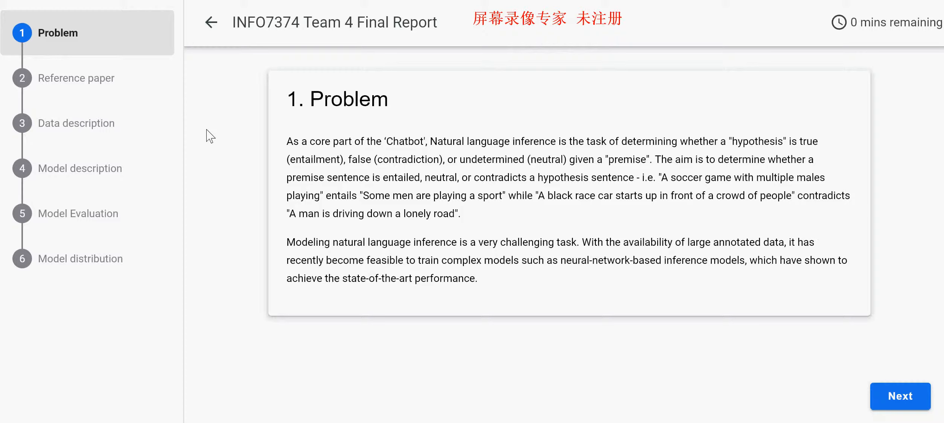
- Advance the report from step 1 Problem to step 2 Reference paper
left_click(900, 396)
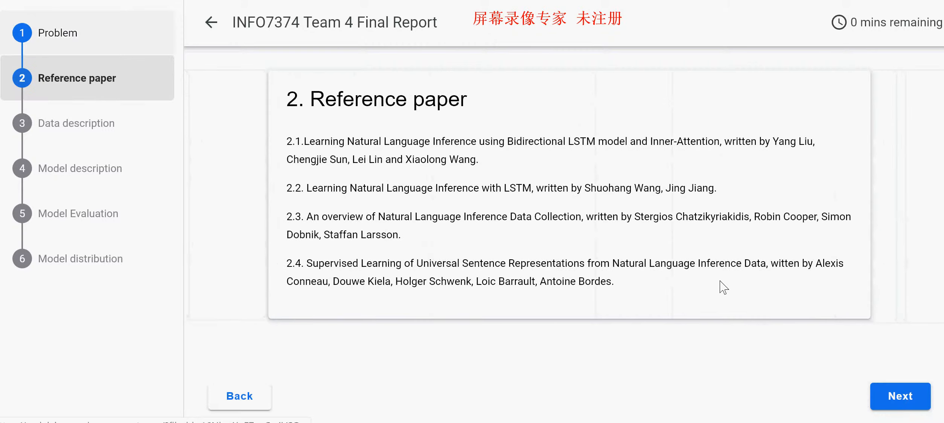
mouse_move(625, 355)
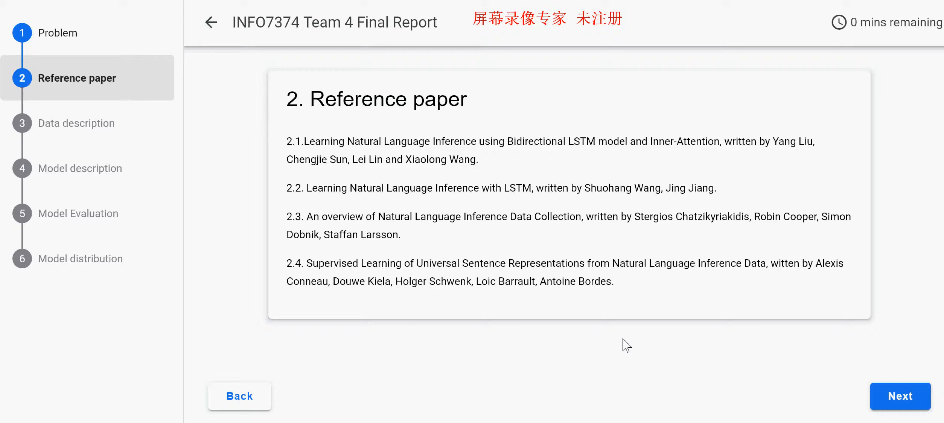
mouse_move(861, 396)
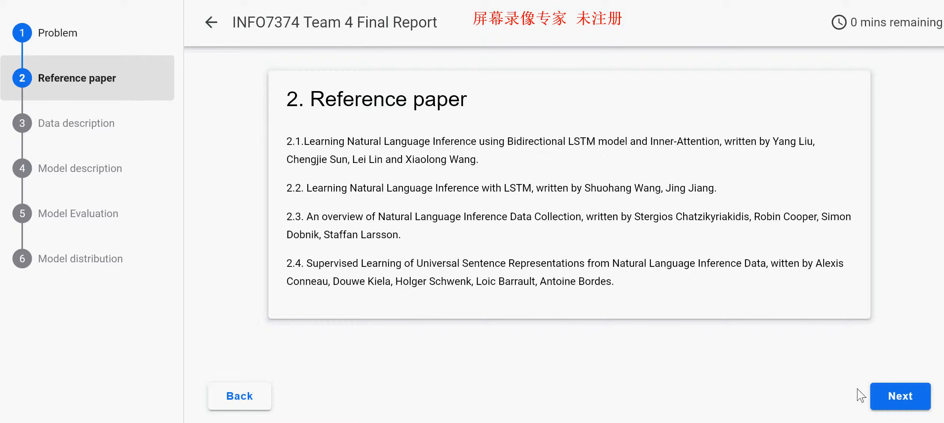
- Advance the report to step 3 Data description with the SNLI corpus overview
left_click(900, 396)
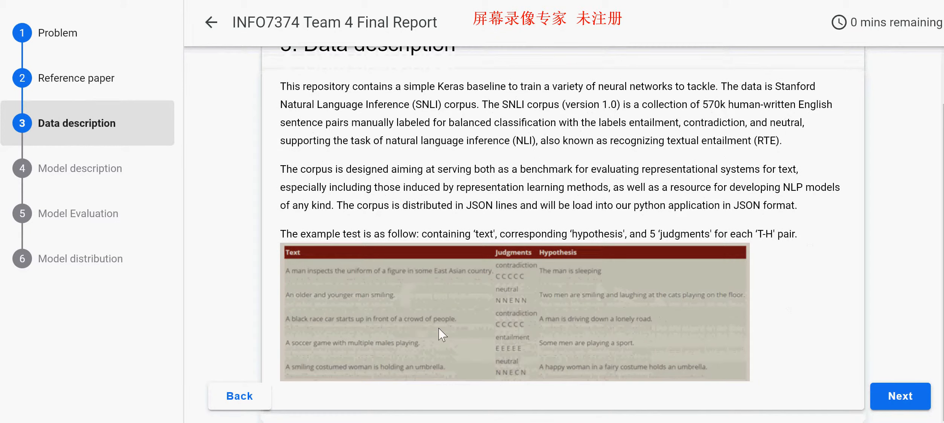
mouse_move(524, 259)
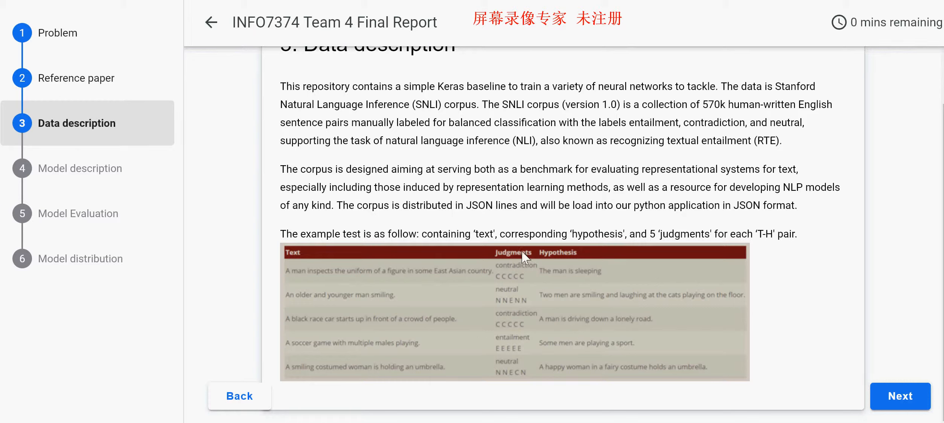
mouse_move(622, 301)
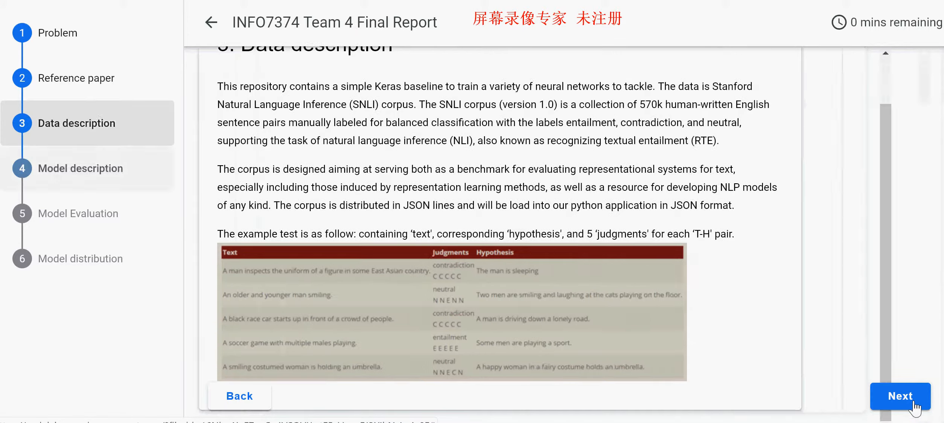
- Advance to step 4 Model description and scroll past the GloVe architecture diagram to the LSTM encoders
left_click(901, 396)
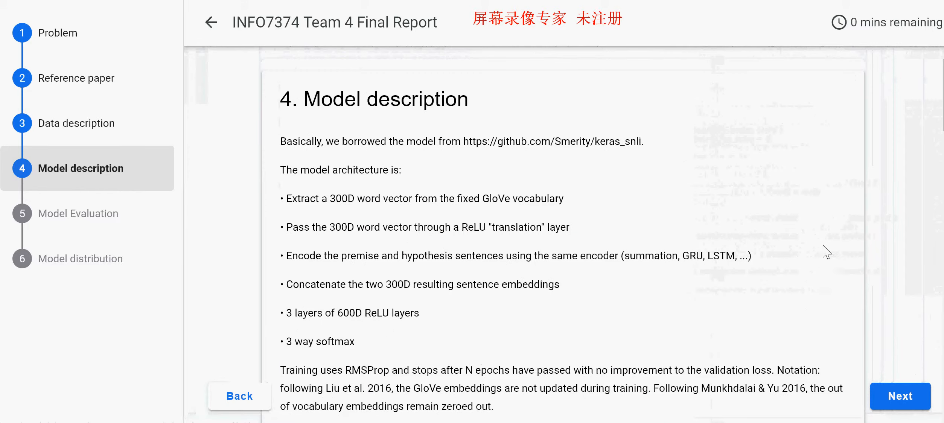
scroll("down", 3)
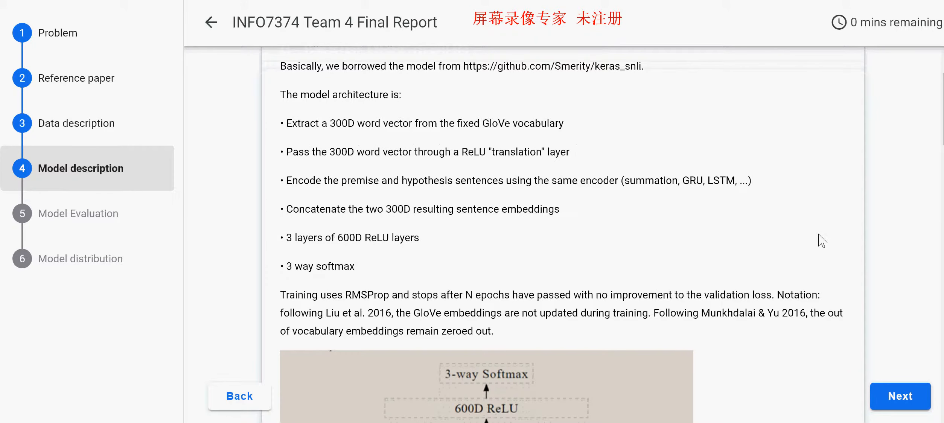
scroll("down", 3)
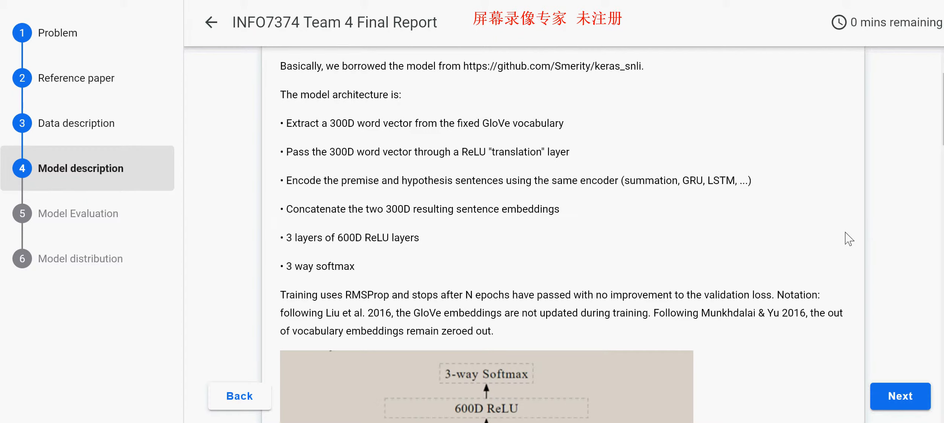
scroll("down", 3)
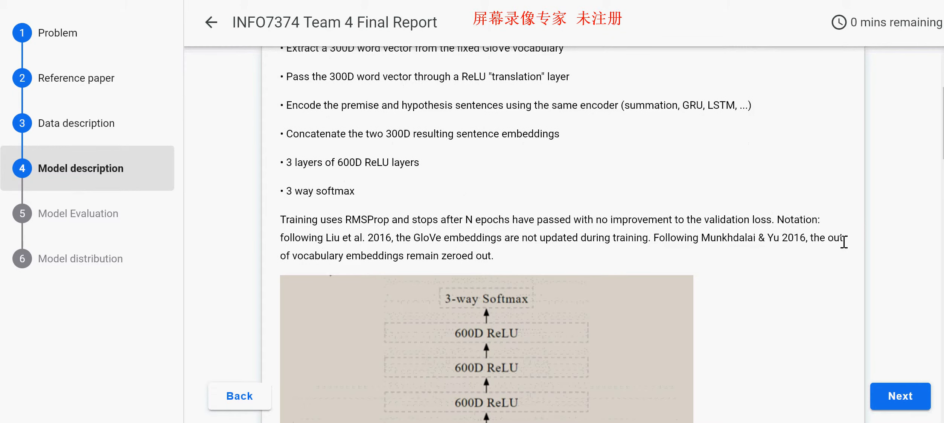
scroll("down", 3)
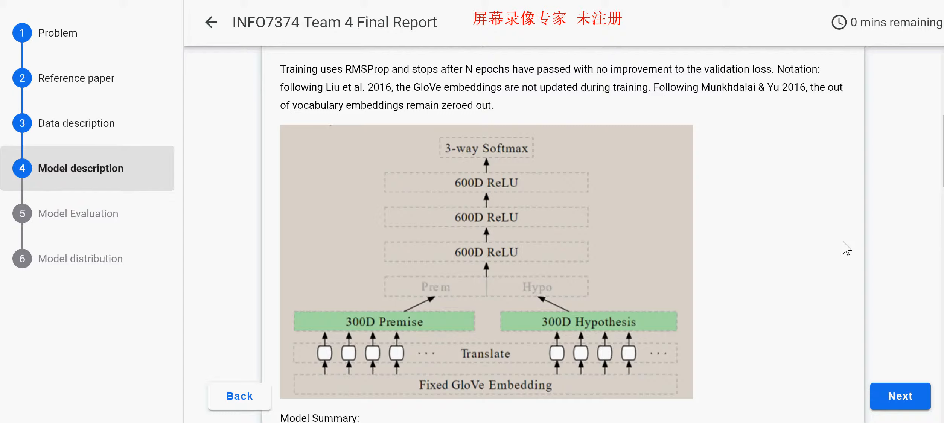
mouse_move(838, 235)
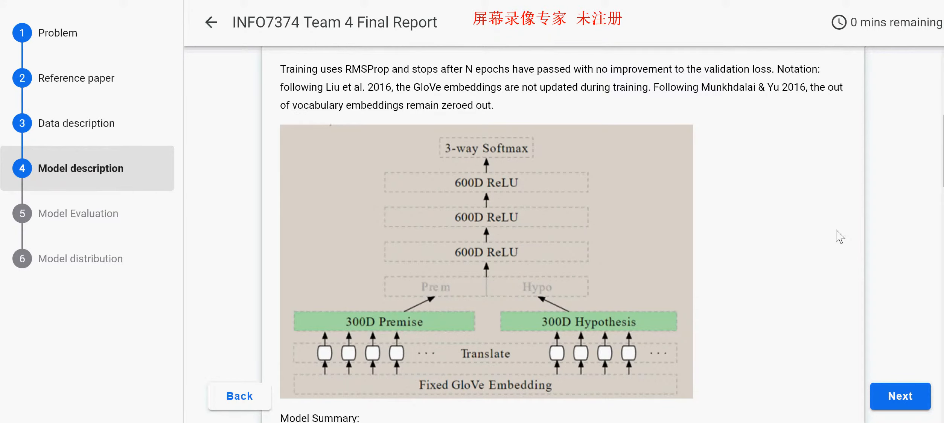
scroll("down", 3)
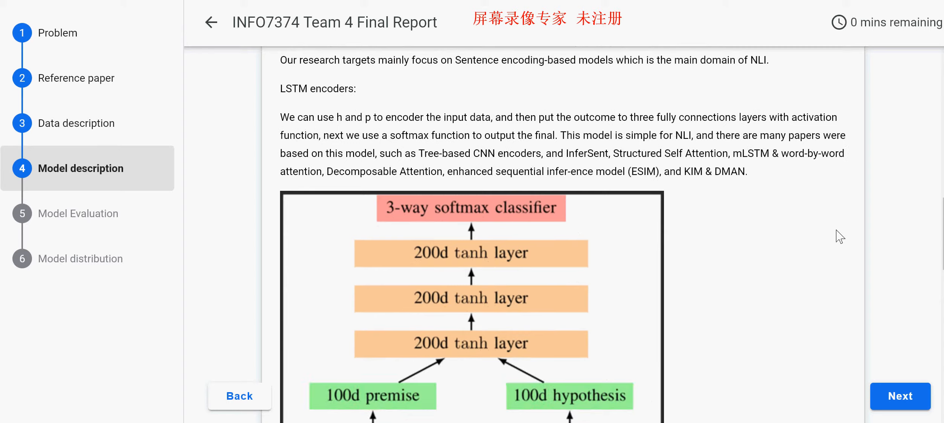
scroll("down", 3)
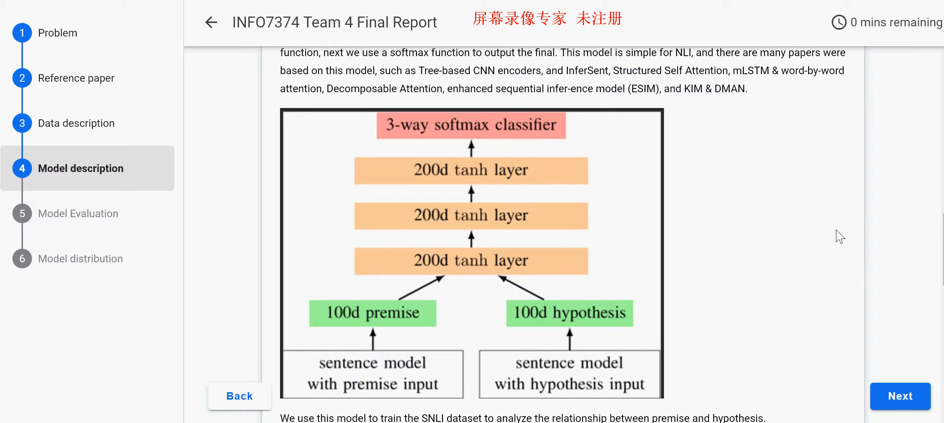
scroll("down", 3)
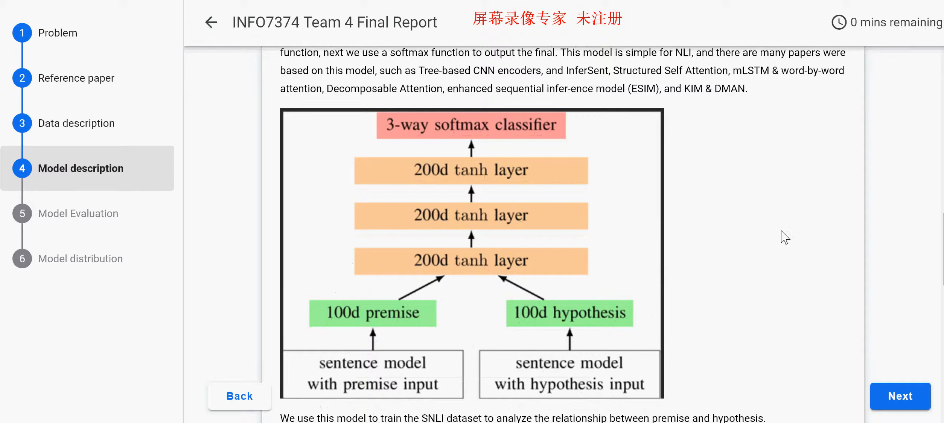
mouse_move(514, 173)
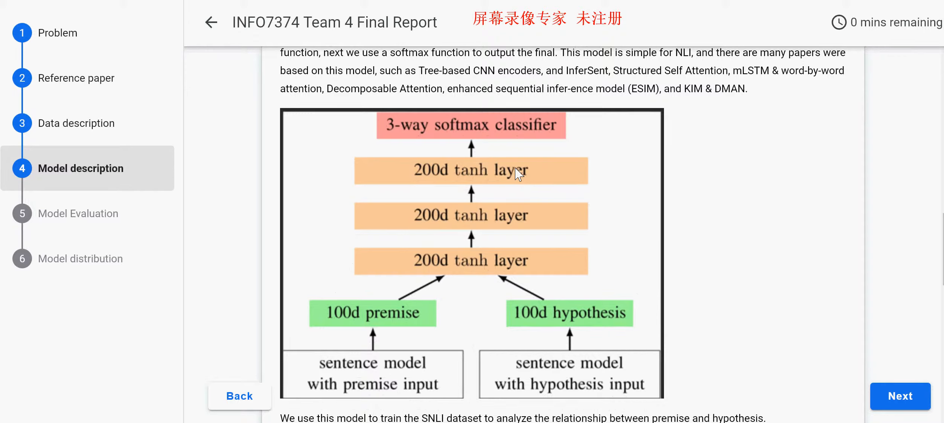
mouse_move(528, 246)
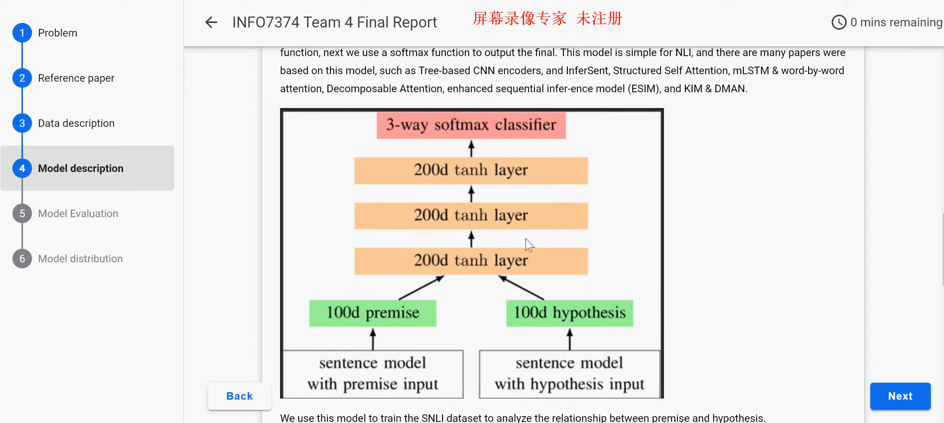
mouse_move(598, 327)
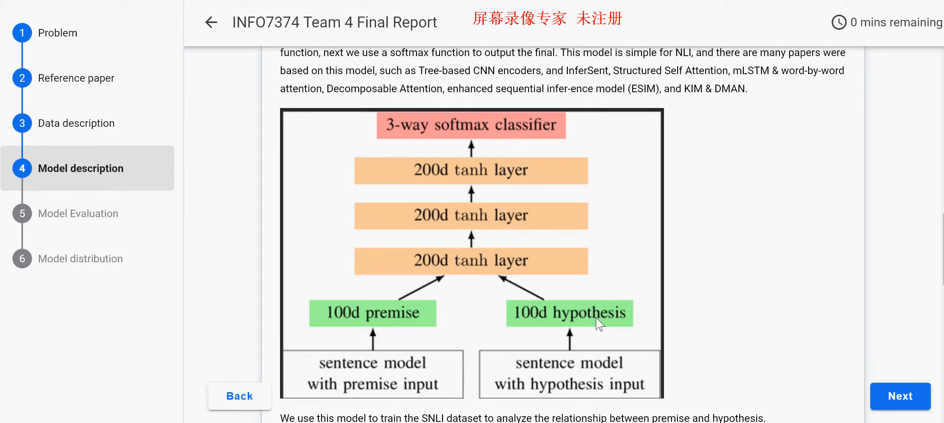
mouse_move(341, 319)
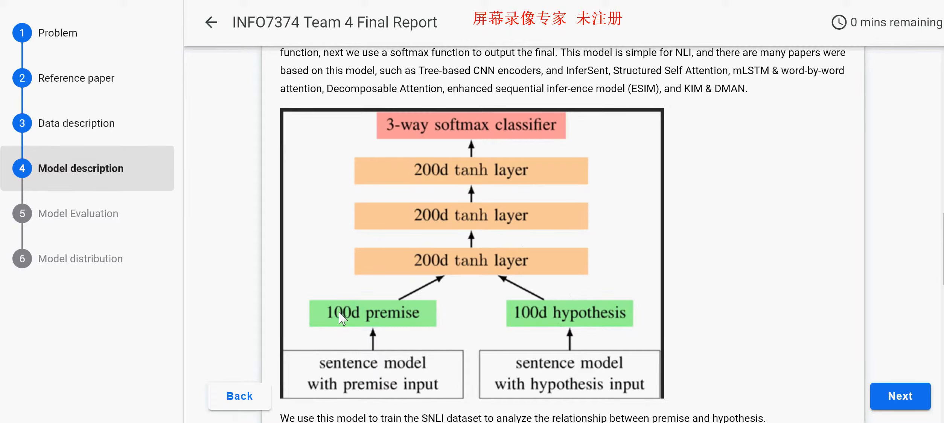
mouse_move(527, 314)
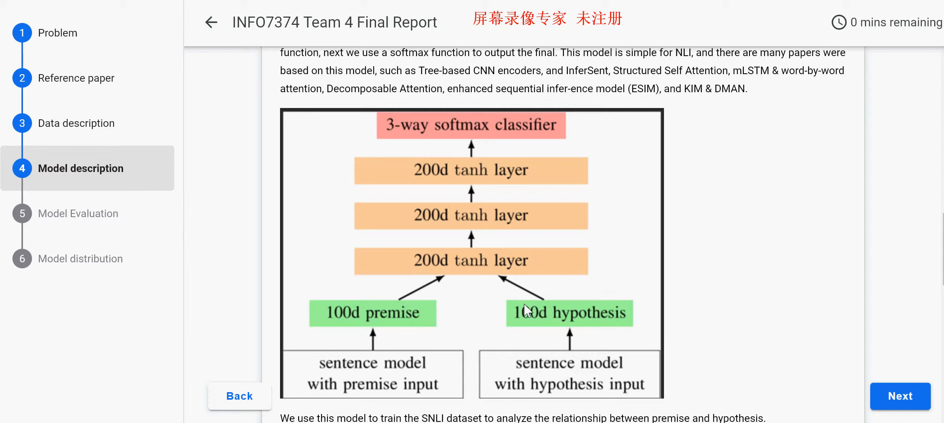
mouse_move(746, 312)
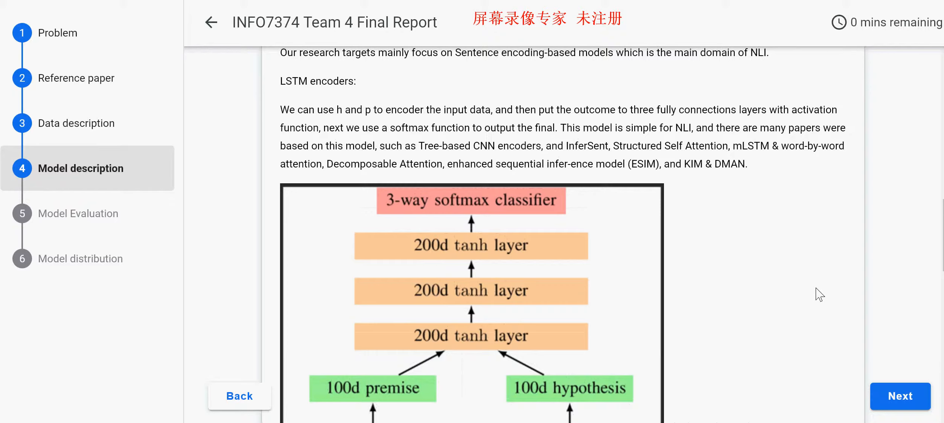
mouse_move(815, 277)
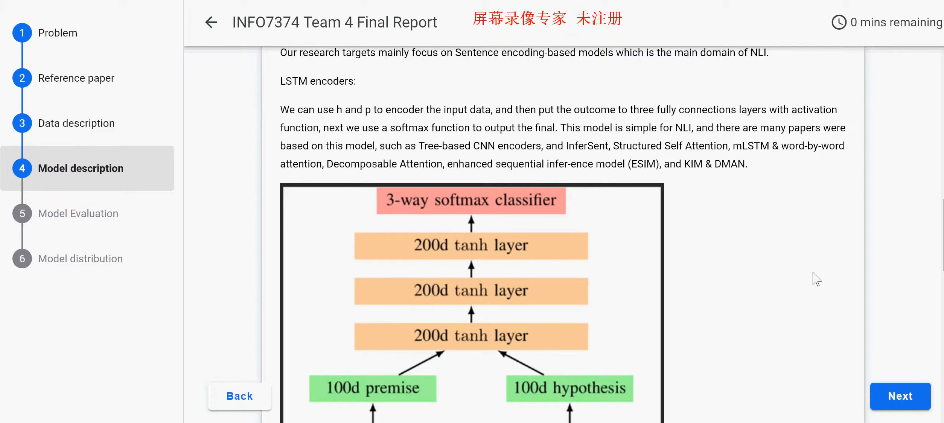
scroll("down", 3)
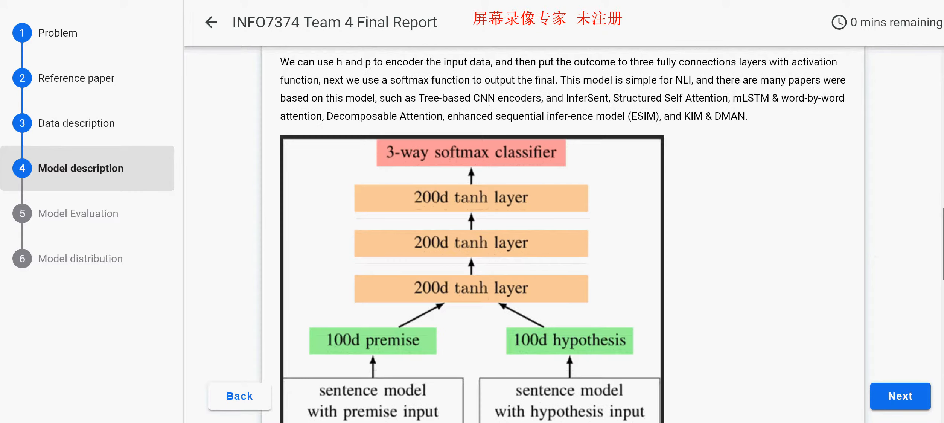
scroll("down", 3)
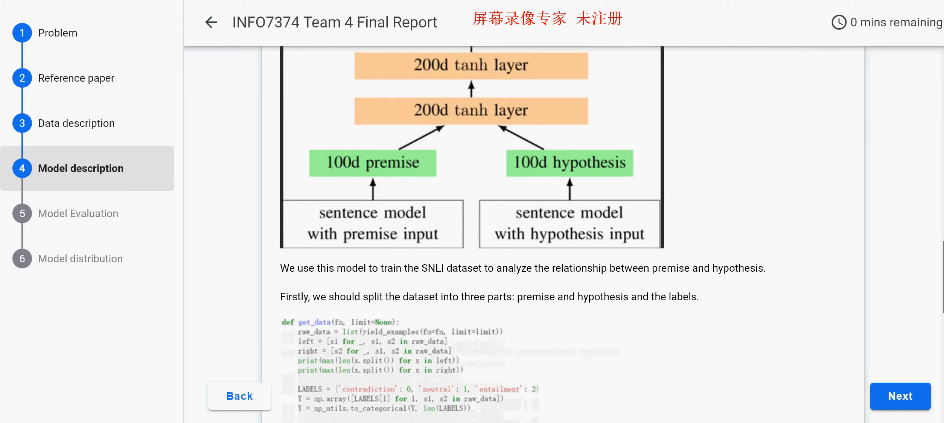
- Read down the Model description page to the parameter counts, then advance to Model Evaluation
scroll("down", 3)
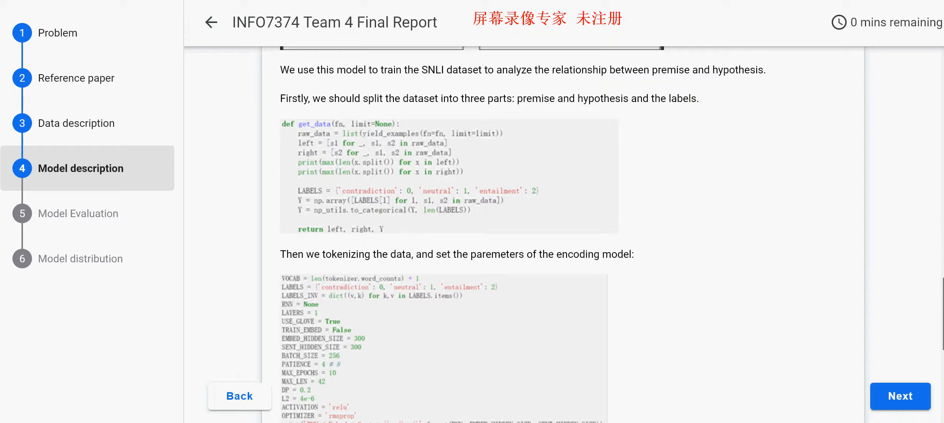
scroll("down", 3)
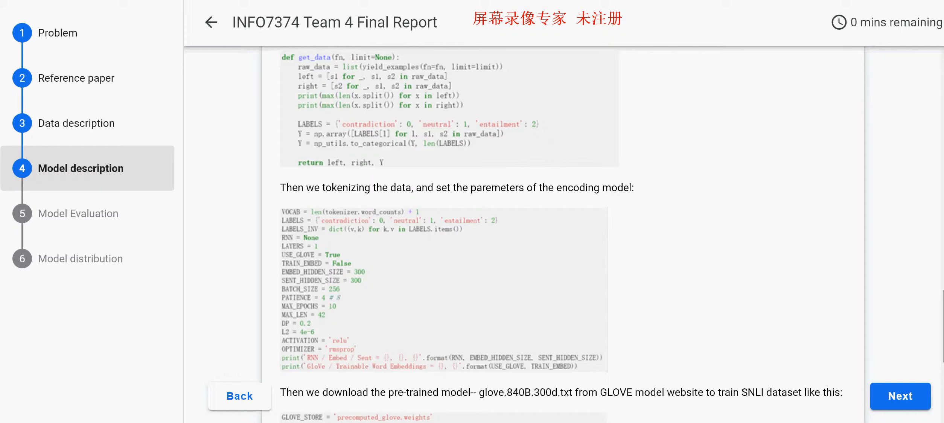
scroll("down", 3)
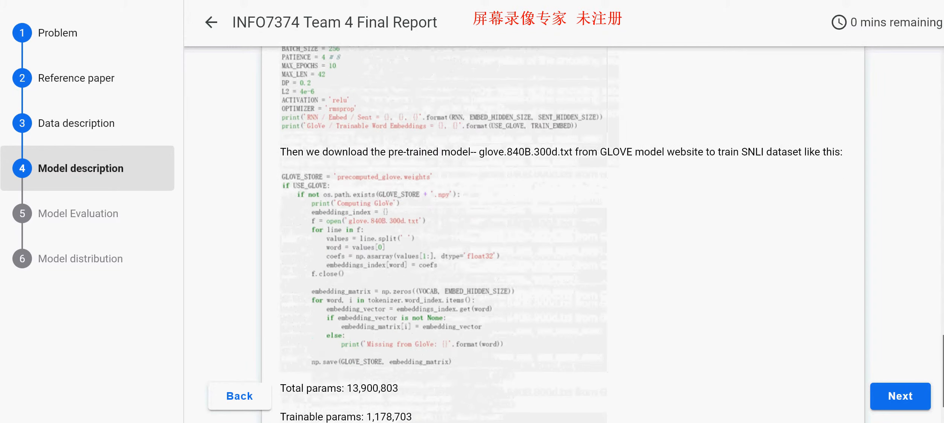
scroll("down", 3)
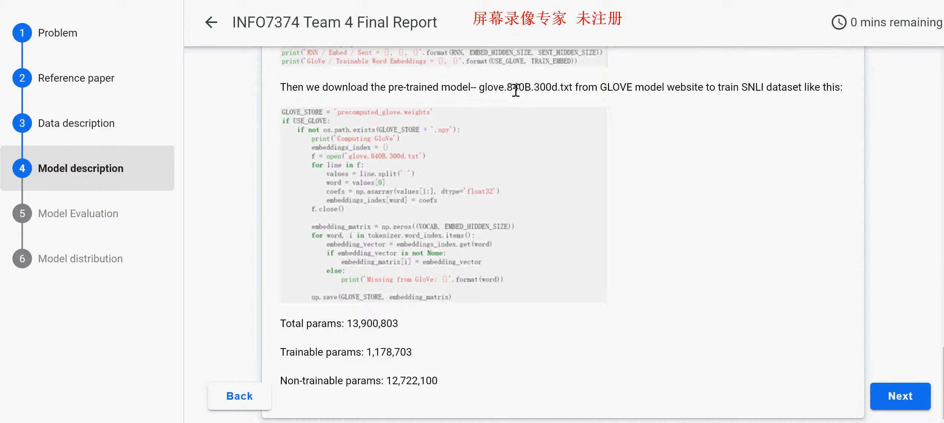
mouse_move(512, 104)
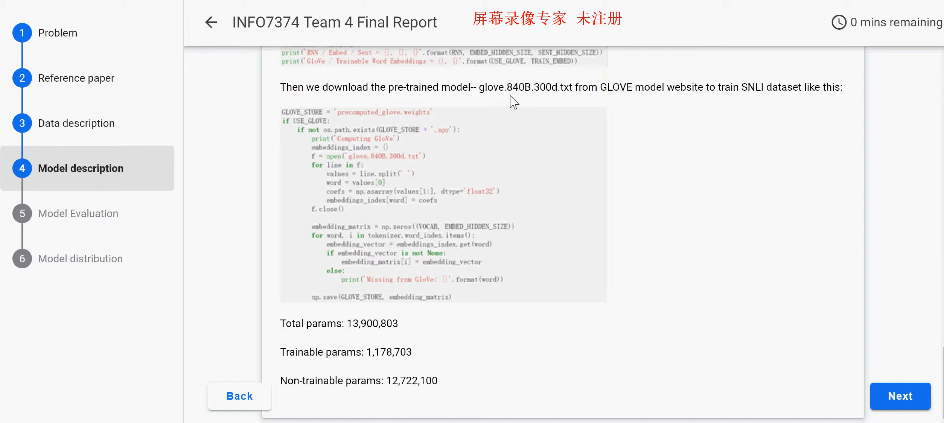
mouse_move(520, 102)
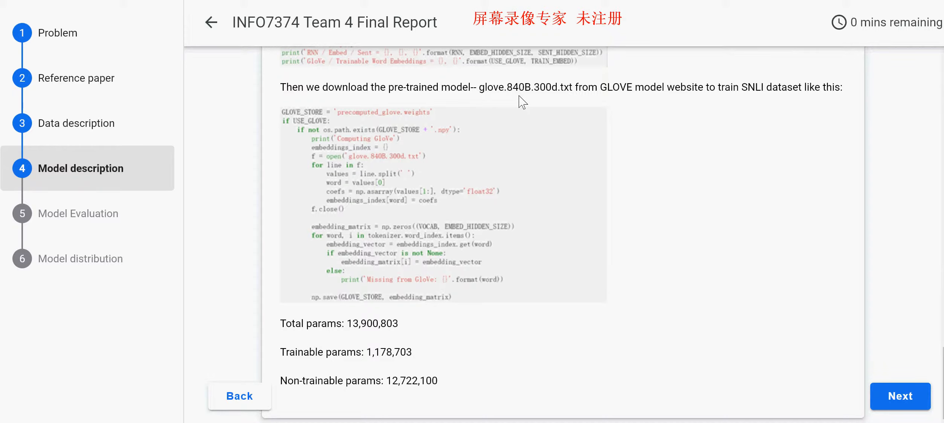
mouse_move(555, 102)
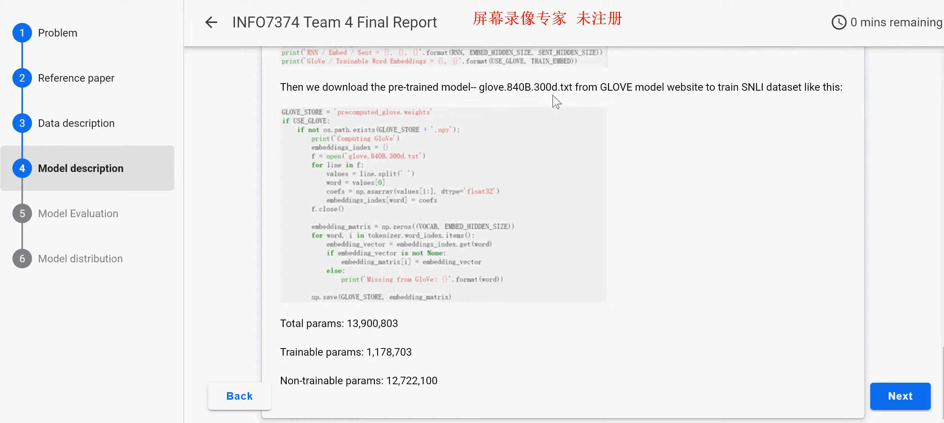
mouse_move(635, 106)
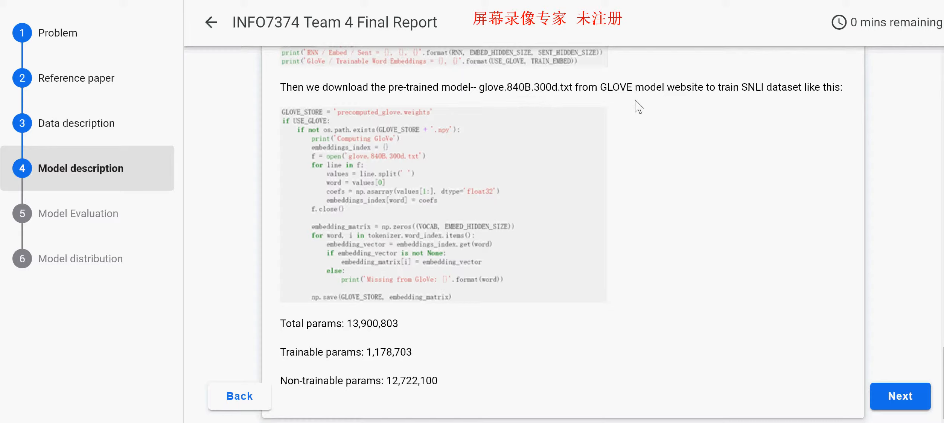
mouse_move(800, 168)
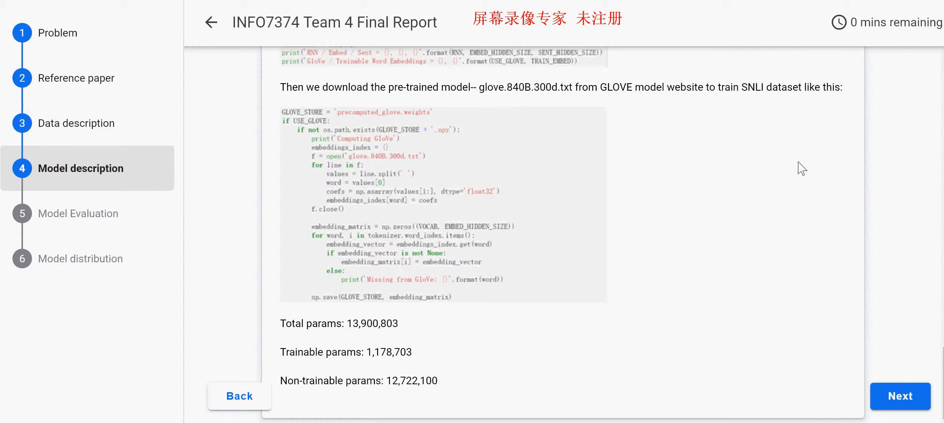
mouse_move(628, 209)
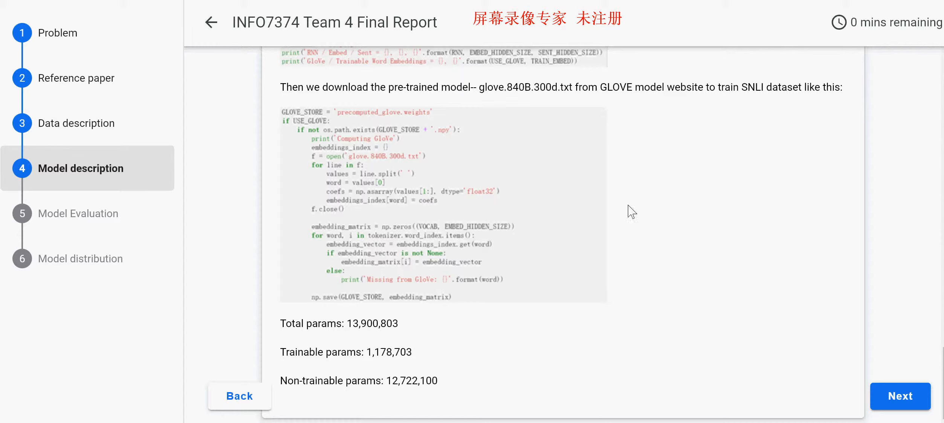
scroll("down", 3)
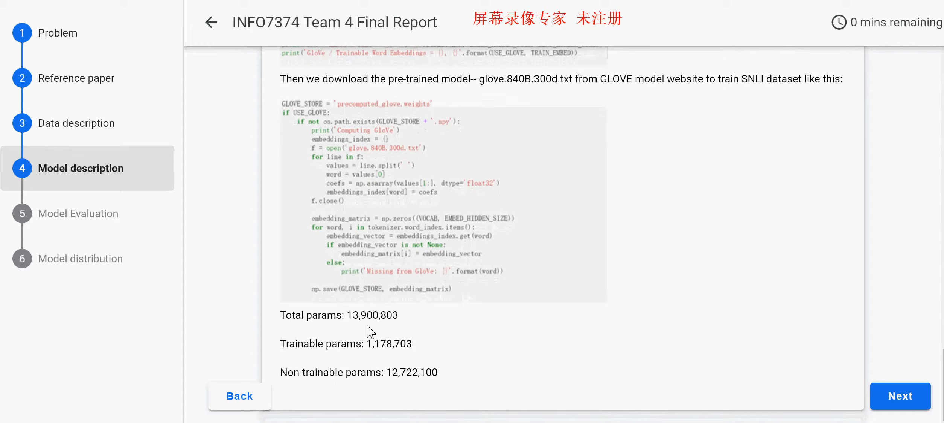
mouse_move(351, 316)
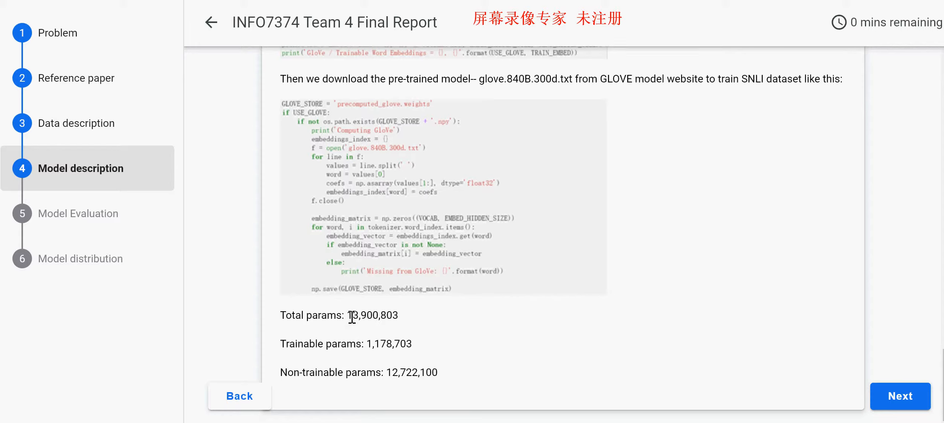
mouse_move(424, 322)
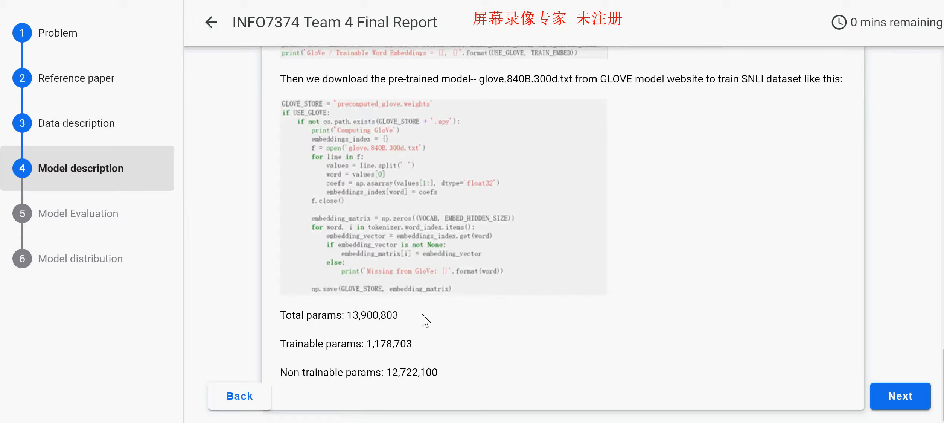
mouse_move(386, 372)
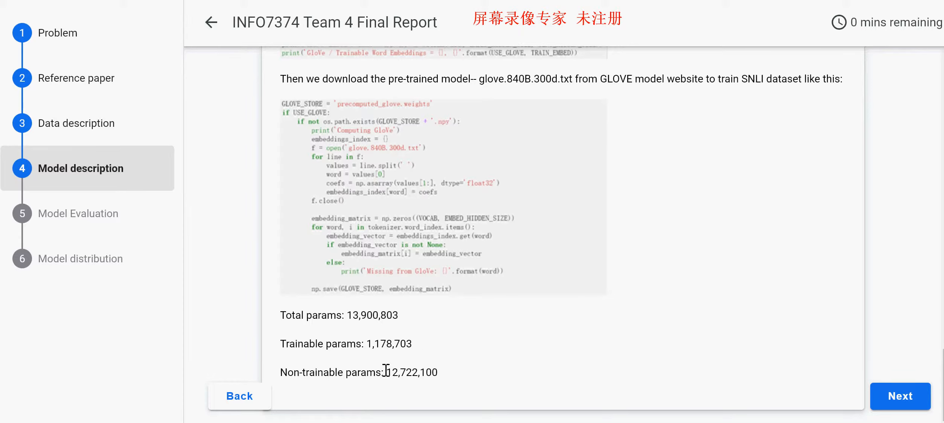
mouse_move(477, 347)
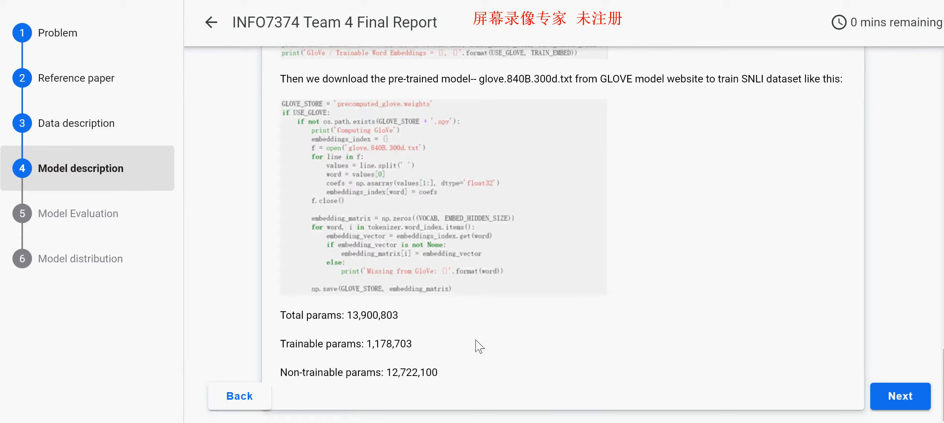
mouse_move(485, 343)
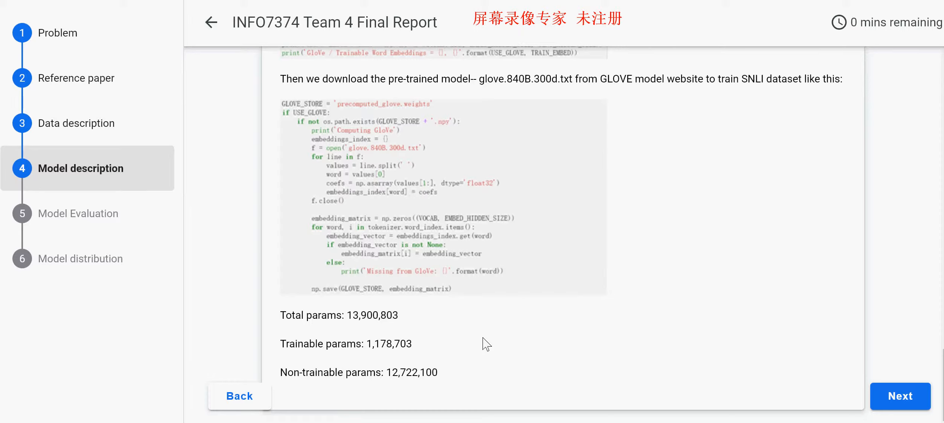
mouse_move(567, 351)
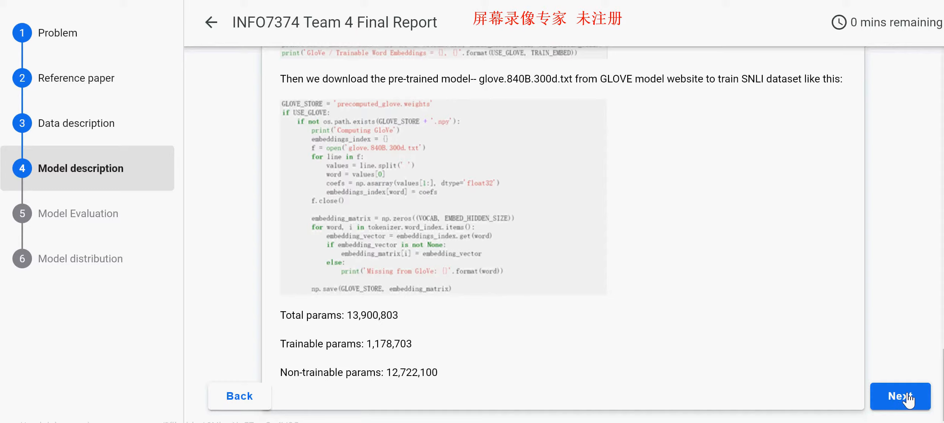
left_click(901, 396)
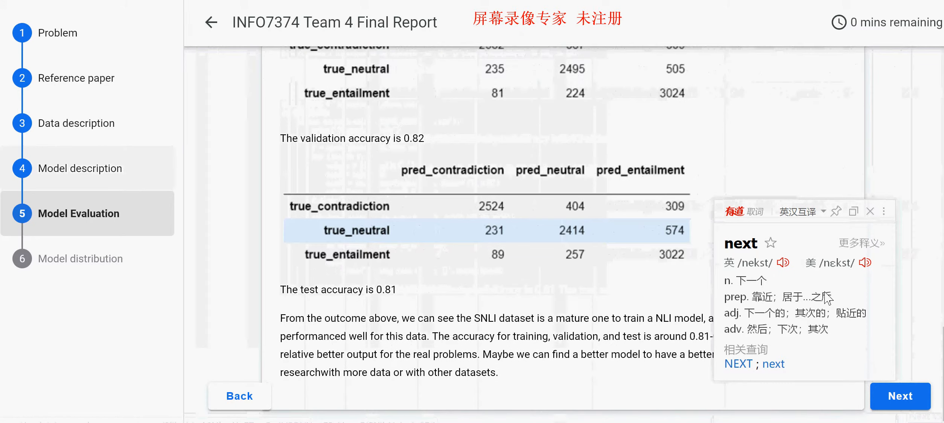
scroll("down", 3)
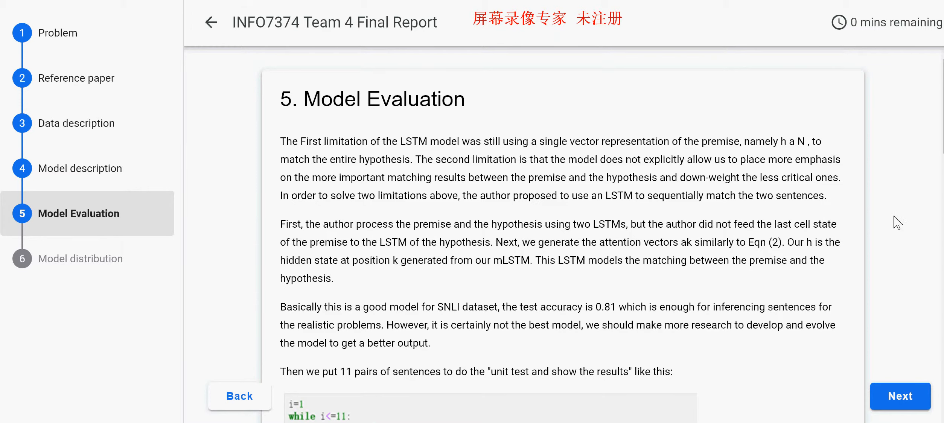
scroll("down", 3)
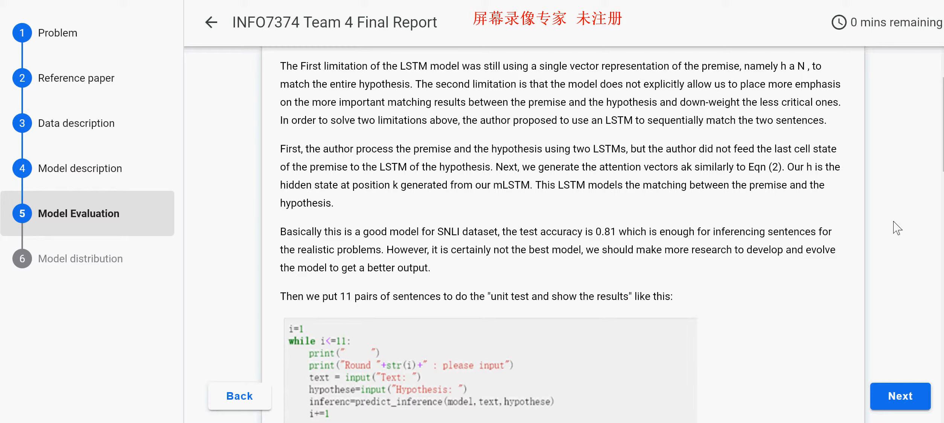
scroll("down", 3)
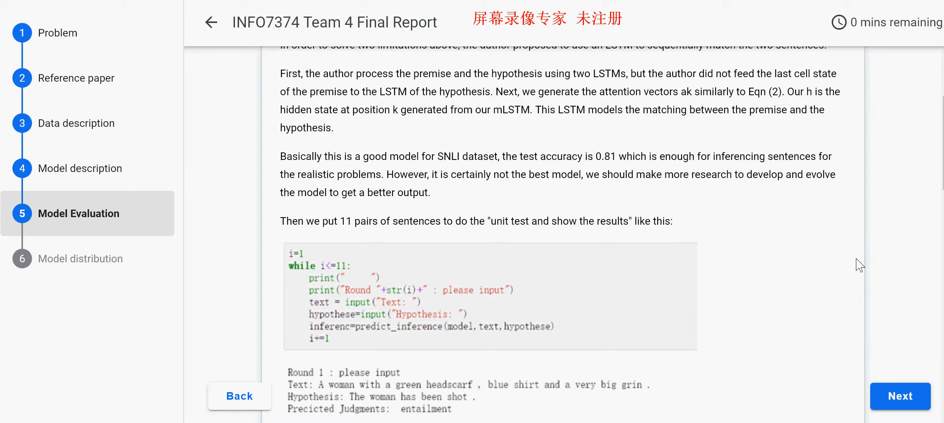
- Scroll through the Round 2–6 unit test outputs and their predicted judgments
scroll("down", 3)
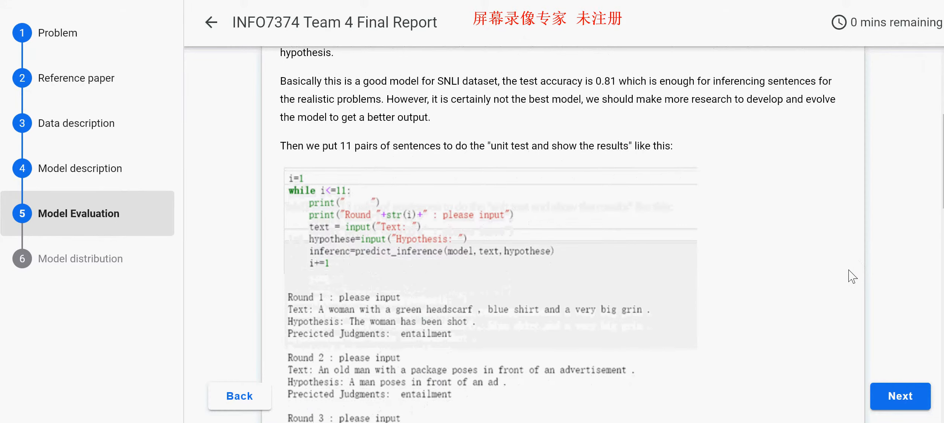
scroll("down", 3)
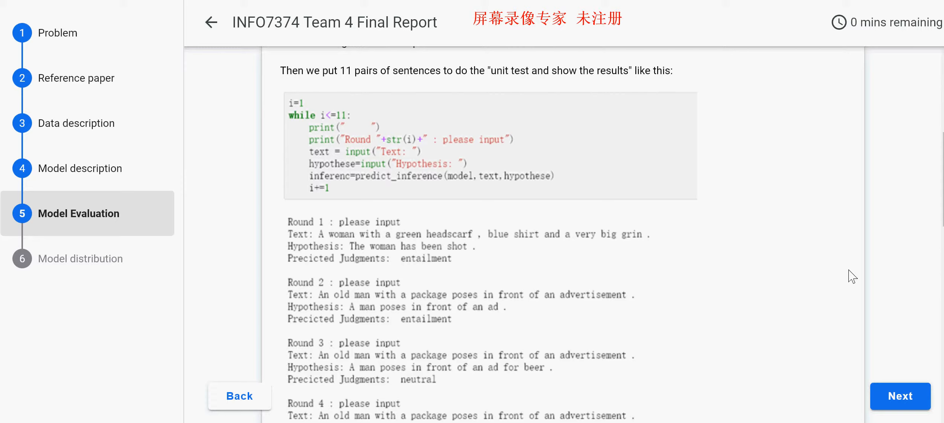
mouse_move(844, 280)
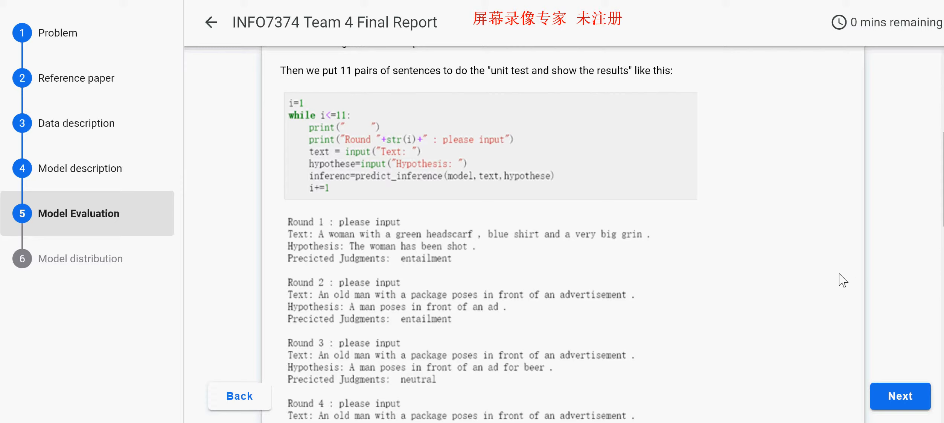
scroll("down", 3)
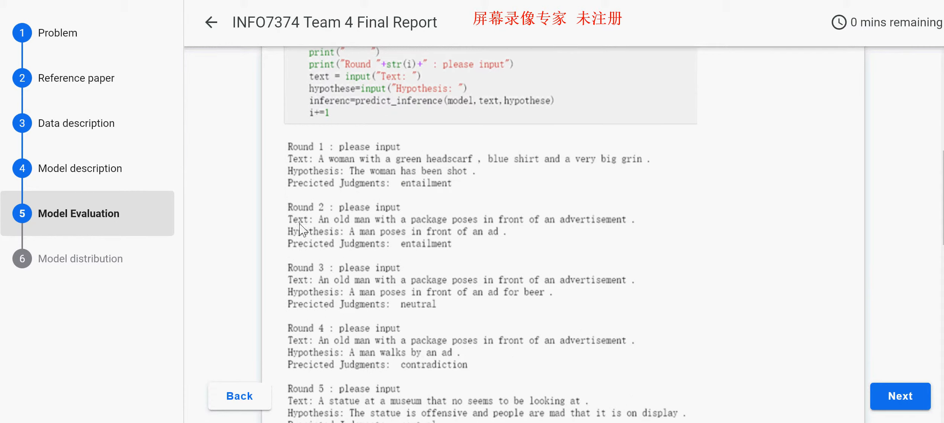
mouse_move(424, 229)
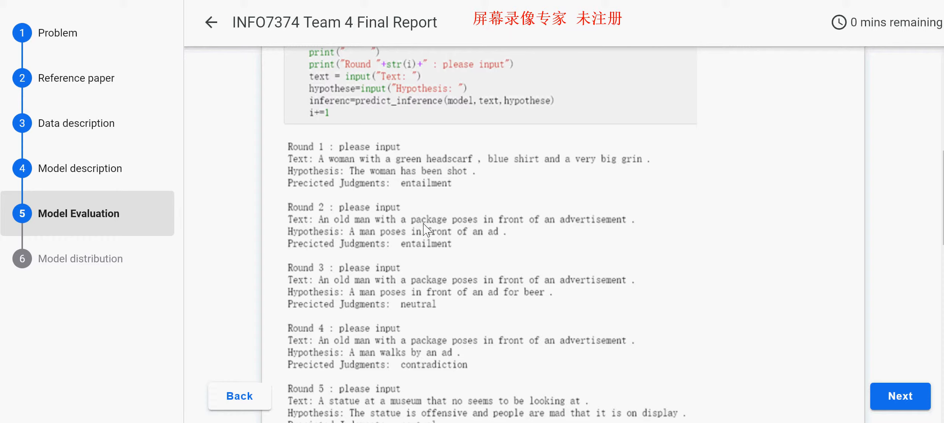
mouse_move(557, 230)
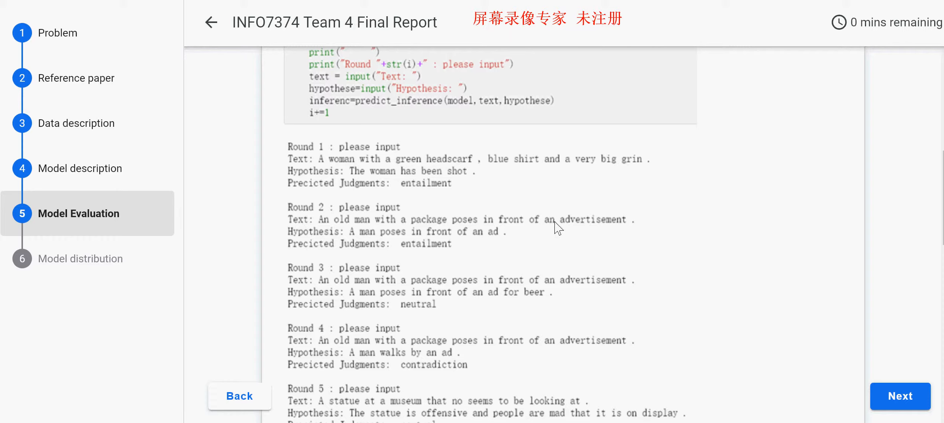
mouse_move(625, 234)
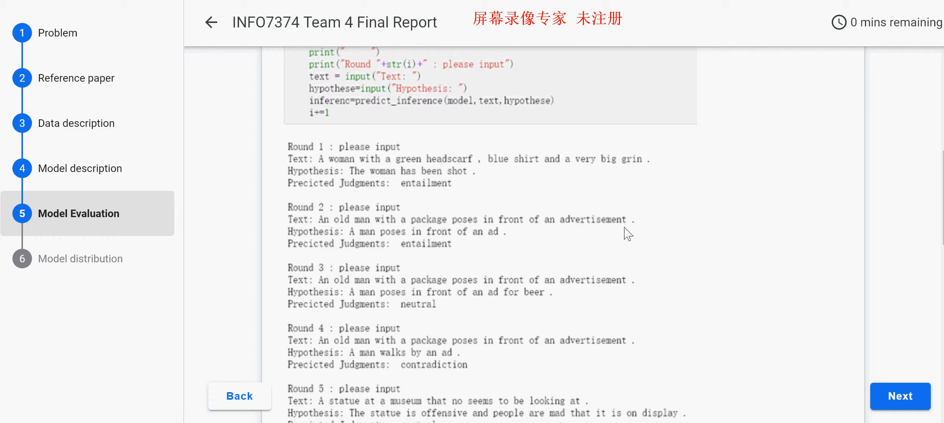
mouse_move(298, 249)
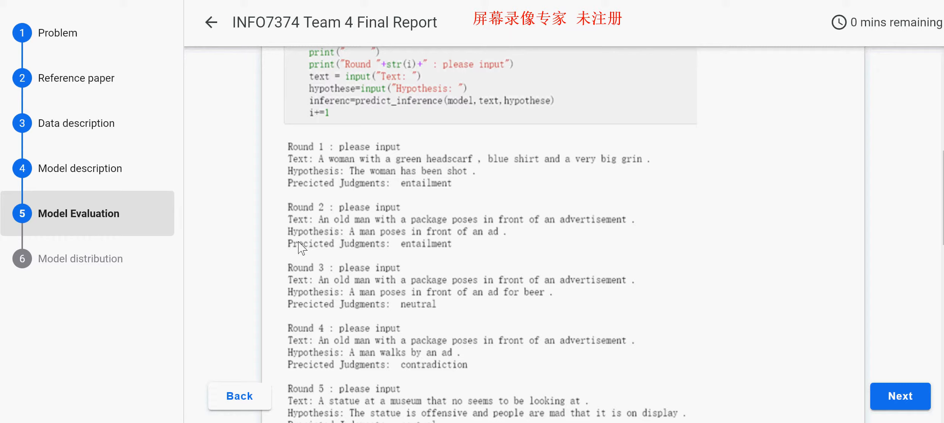
mouse_move(293, 243)
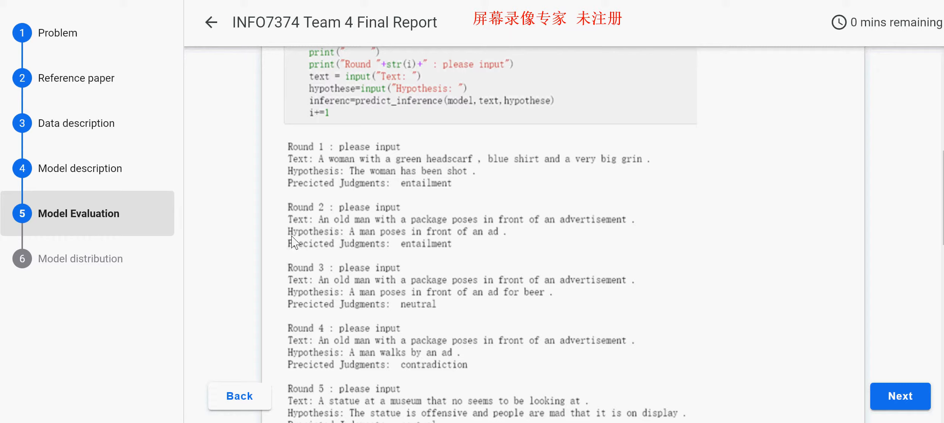
mouse_move(474, 242)
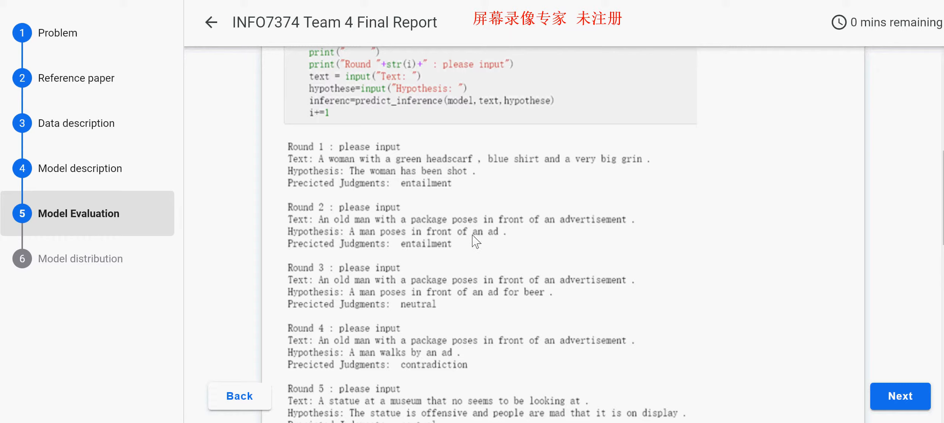
mouse_move(484, 248)
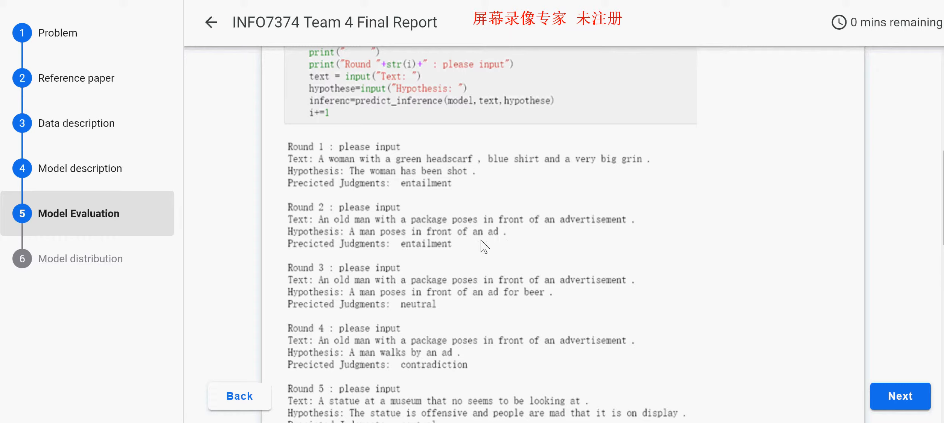
mouse_move(289, 255)
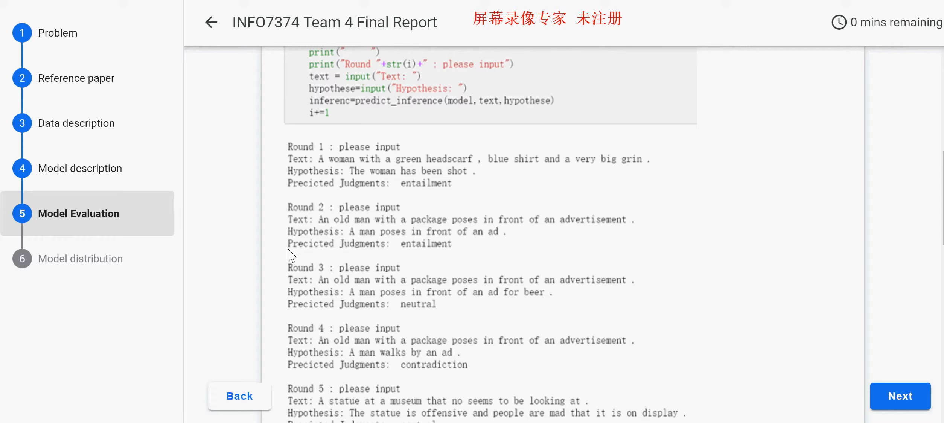
mouse_move(417, 259)
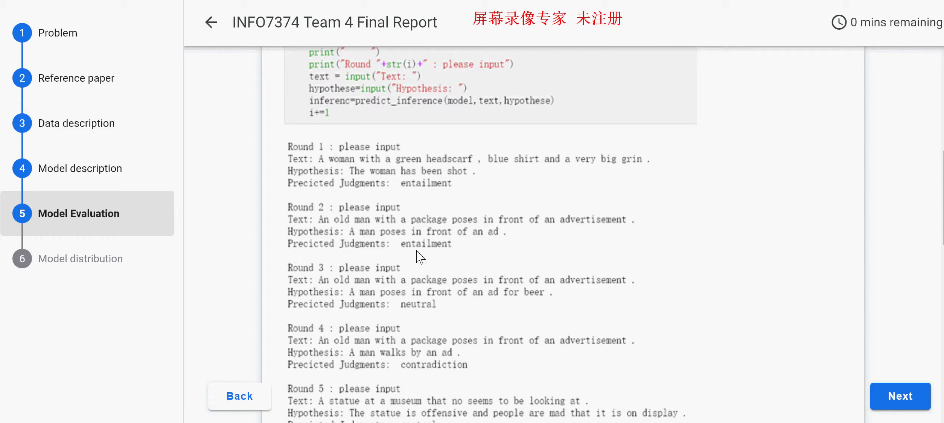
mouse_move(407, 258)
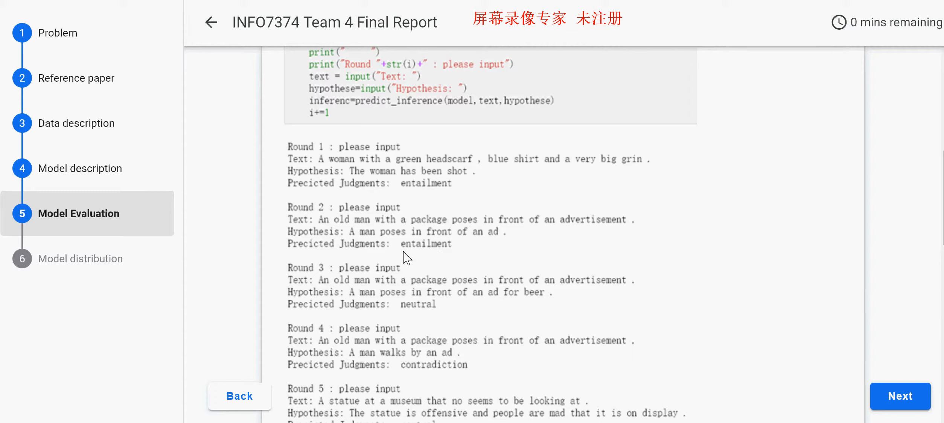
scroll("down", 3)
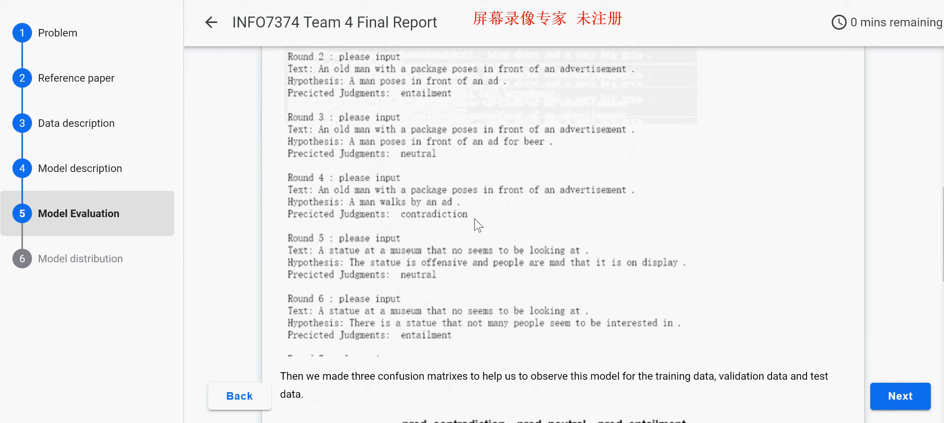
mouse_move(425, 232)
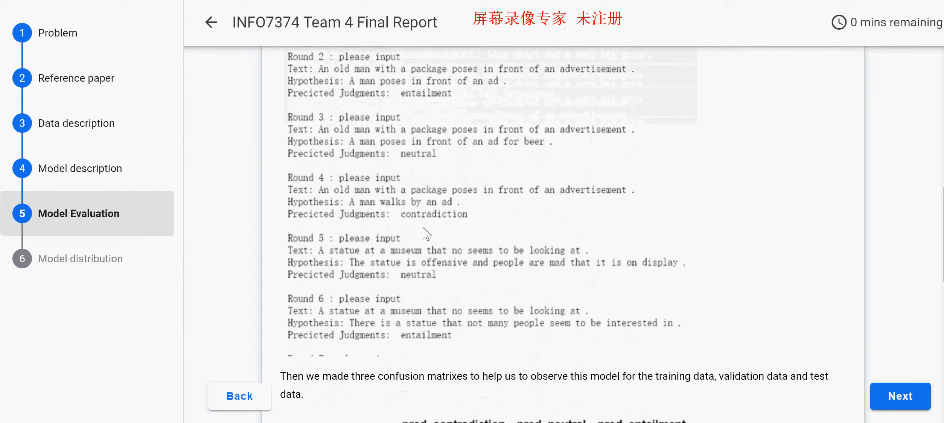
- Scroll past the training, validation and test confusion matrices (0.83, 0.82, 0.81)
scroll("down", 3)
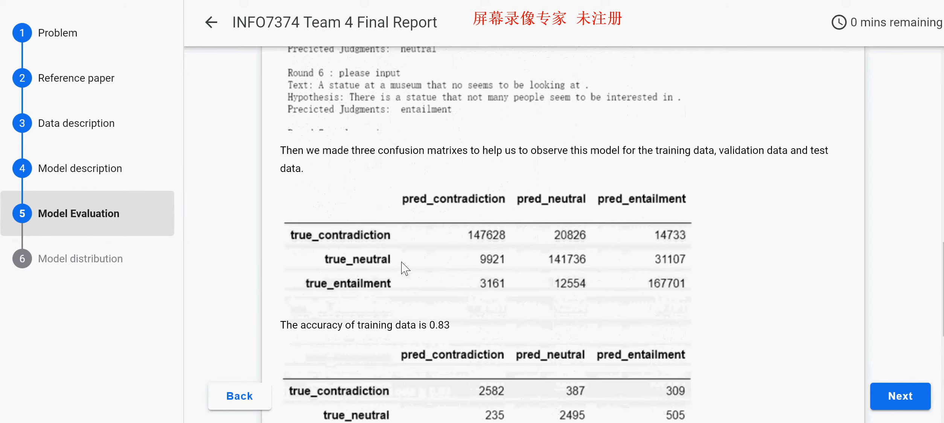
mouse_move(371, 193)
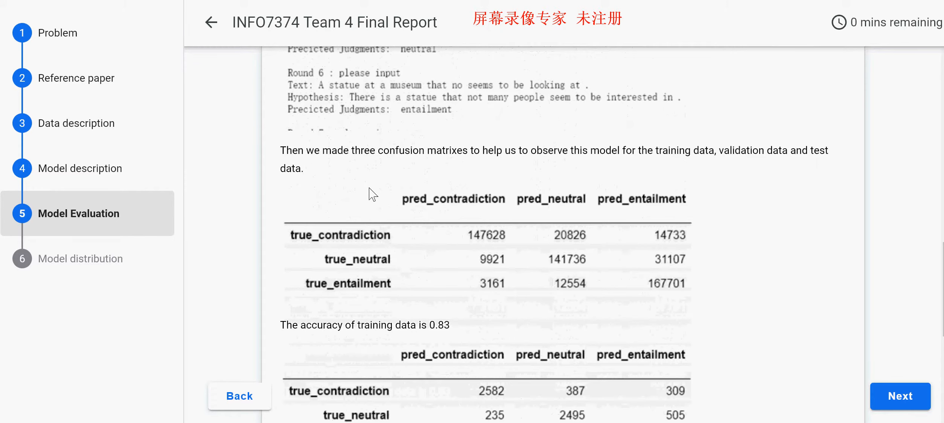
scroll("down", 3)
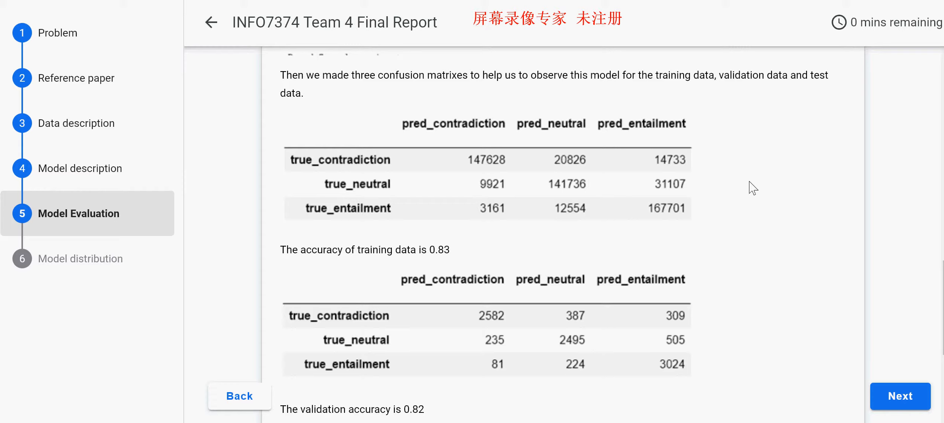
mouse_move(523, 191)
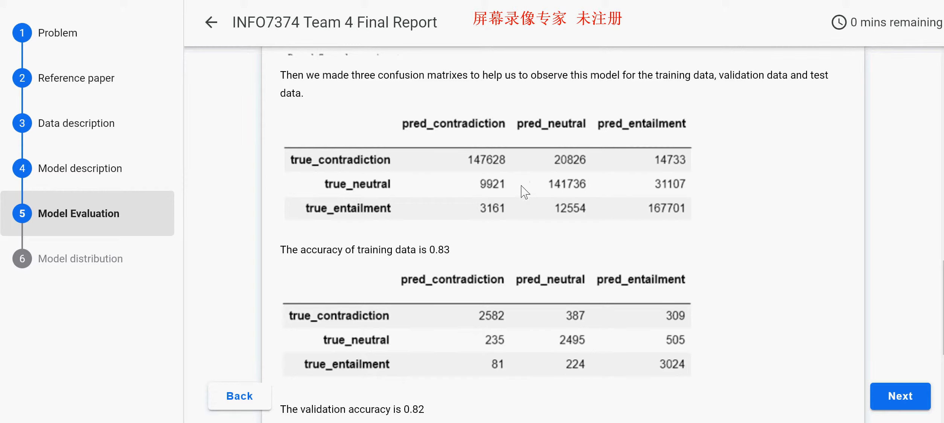
scroll("down", 3)
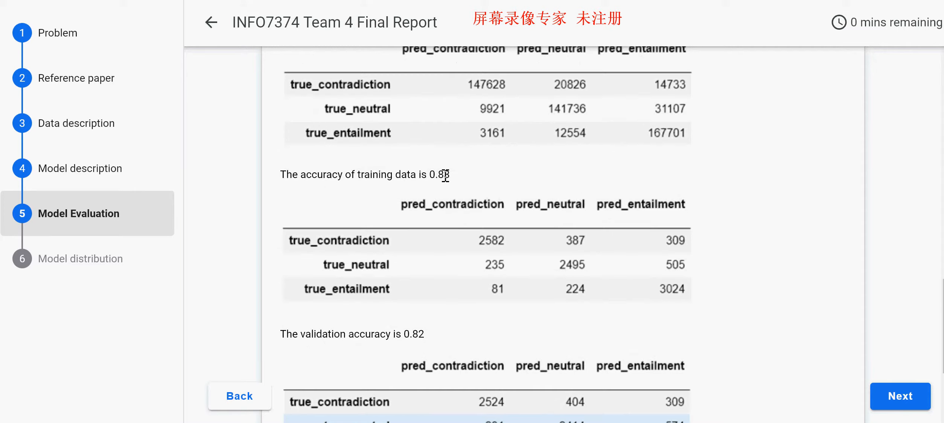
scroll("down", 3)
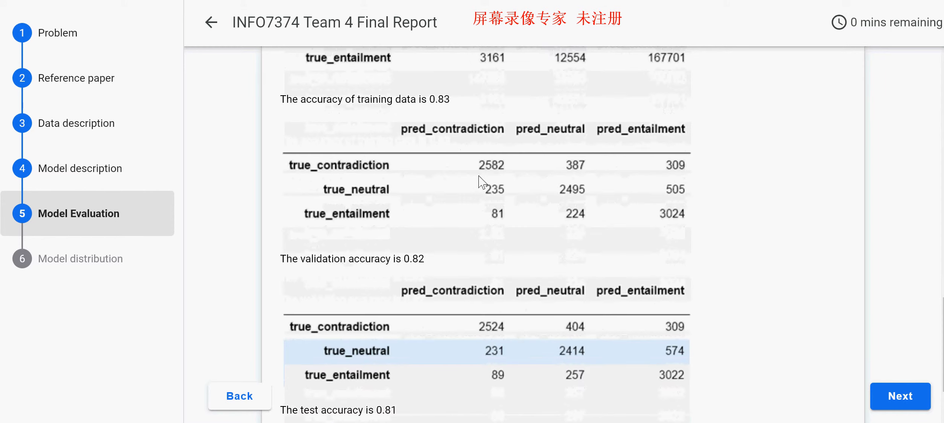
scroll("down", 3)
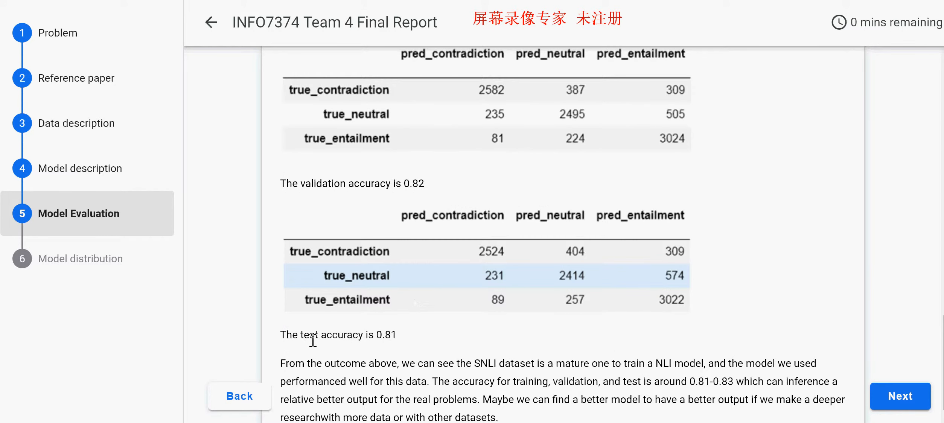
- Highlight 'test accuracy is 0.81' and read through the concluding accuracy paragraph
left_click_drag(302, 334, 398, 335)
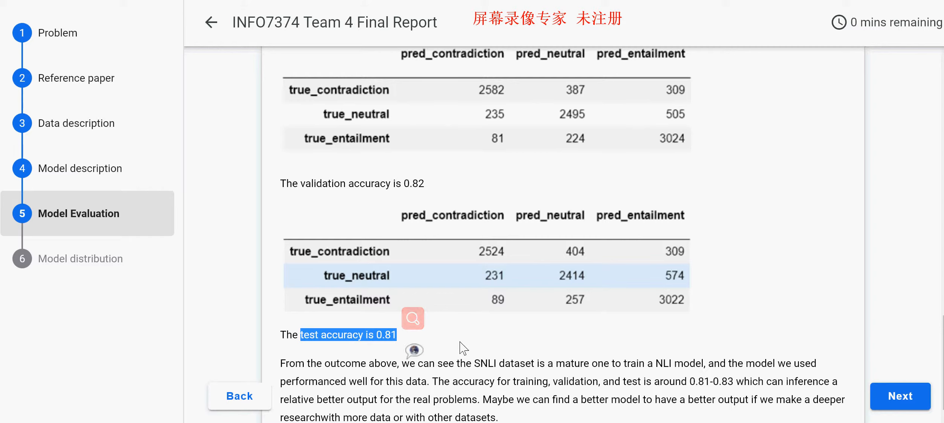
scroll("down", 3)
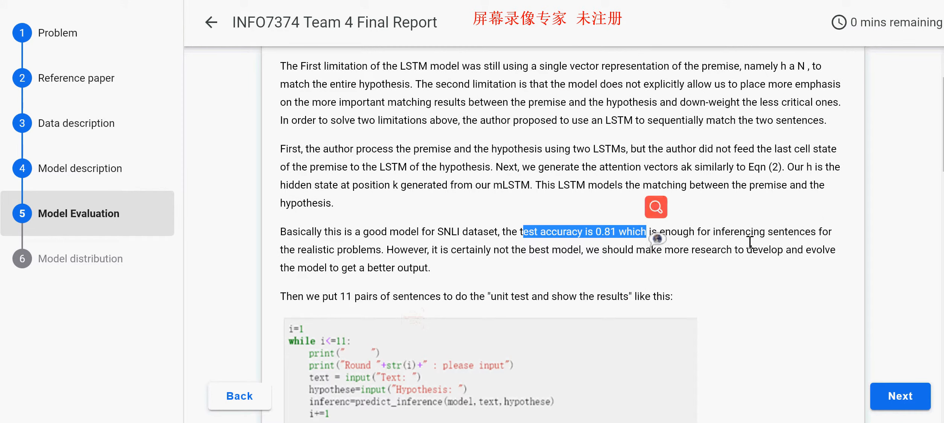
scroll("down", 3)
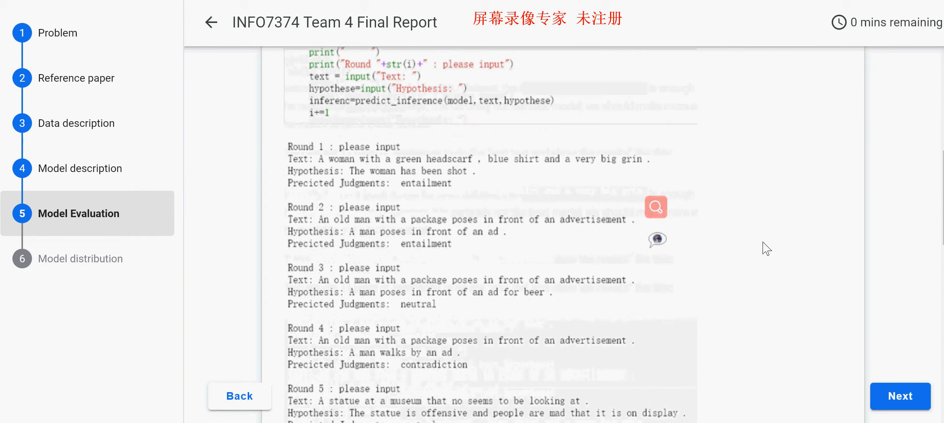
scroll("down", 3)
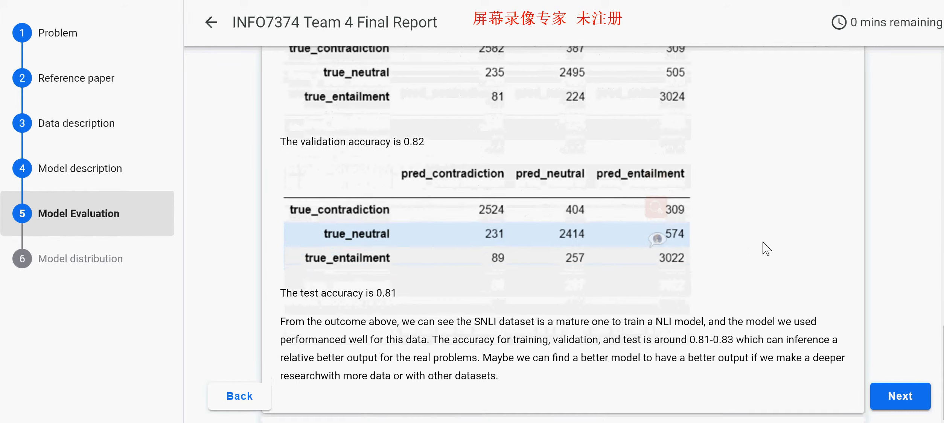
scroll("down", 3)
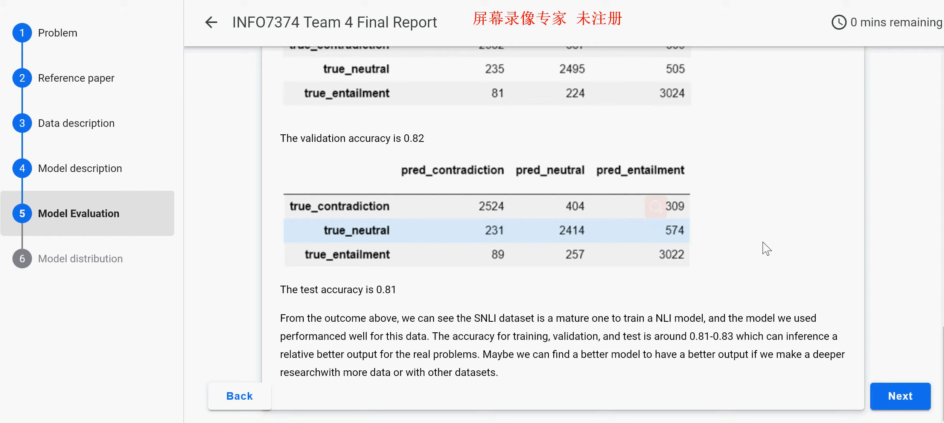
mouse_move(125, 269)
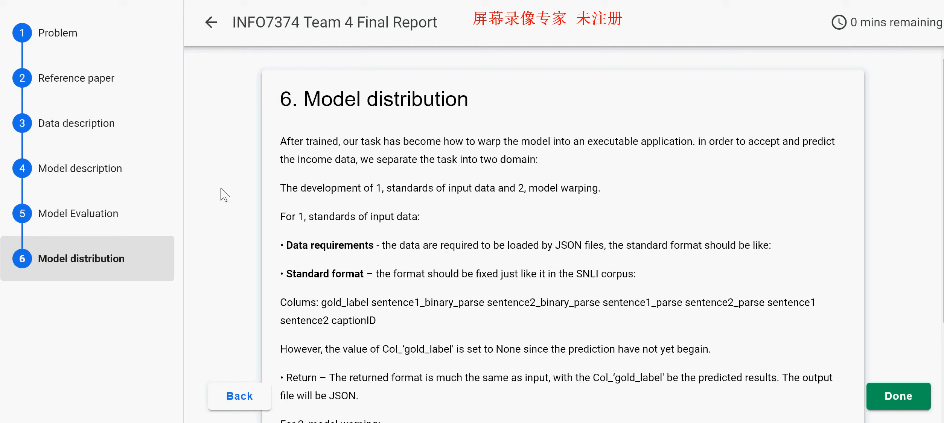
mouse_move(627, 243)
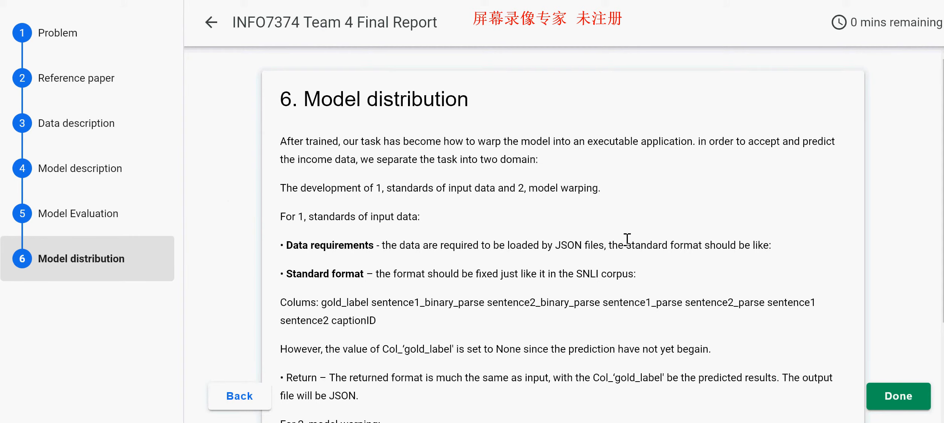
- Highlight parts of the SNLI-format column list and the start of the gold_label sentence
scroll("down", 3)
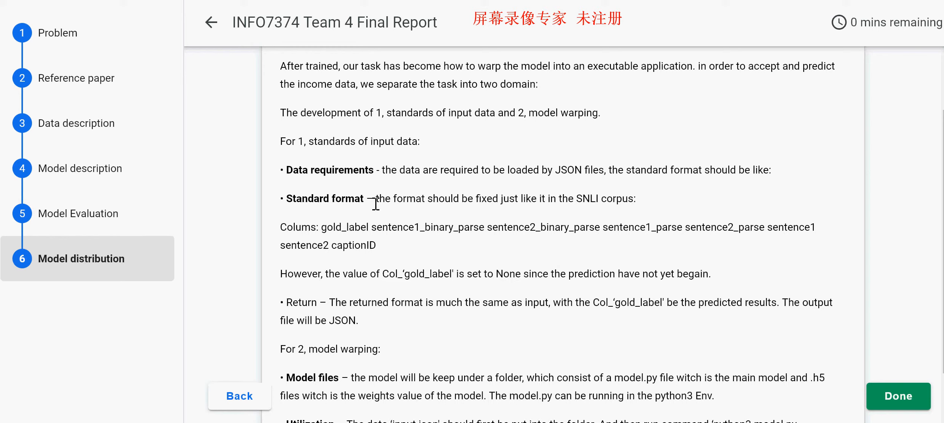
left_click_drag(375, 199, 636, 198)
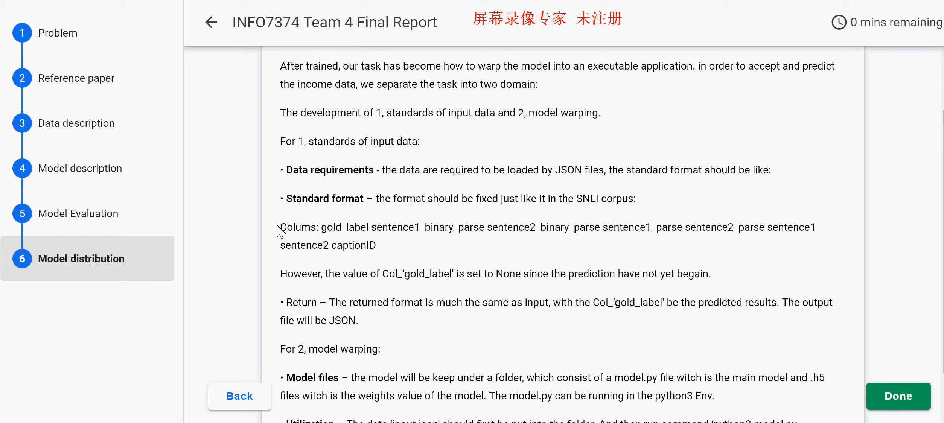
left_click_drag(279, 228, 429, 227)
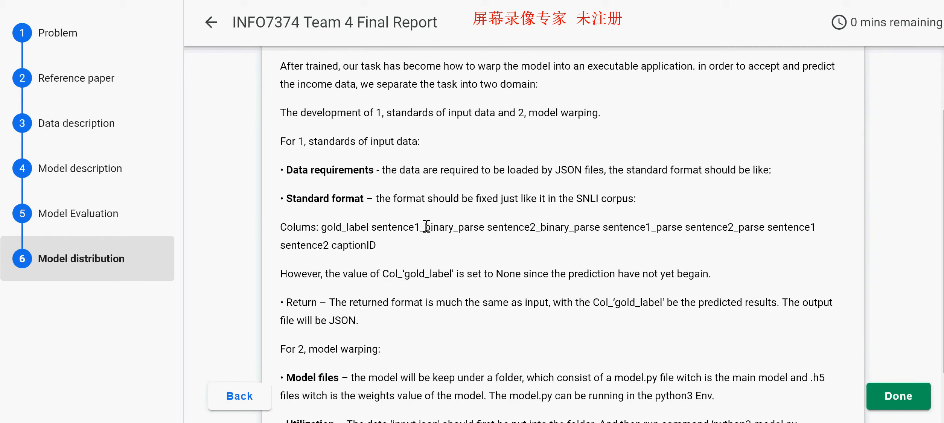
left_click_drag(425, 226, 560, 227)
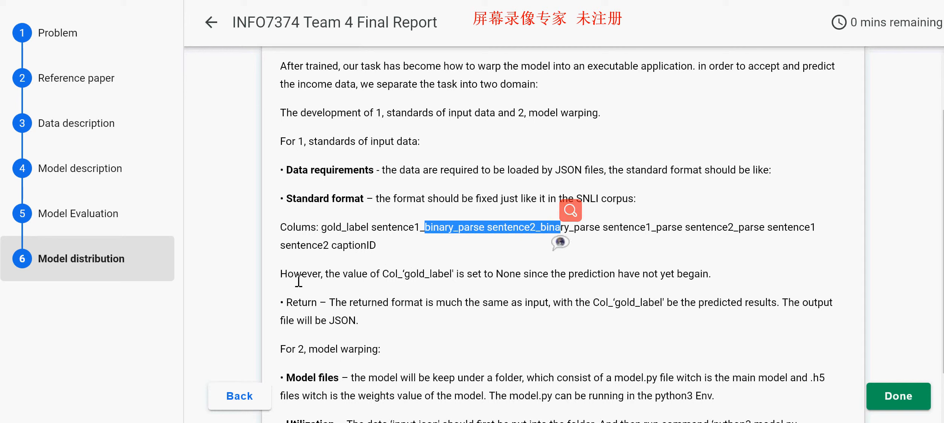
left_click_drag(280, 273, 383, 273)
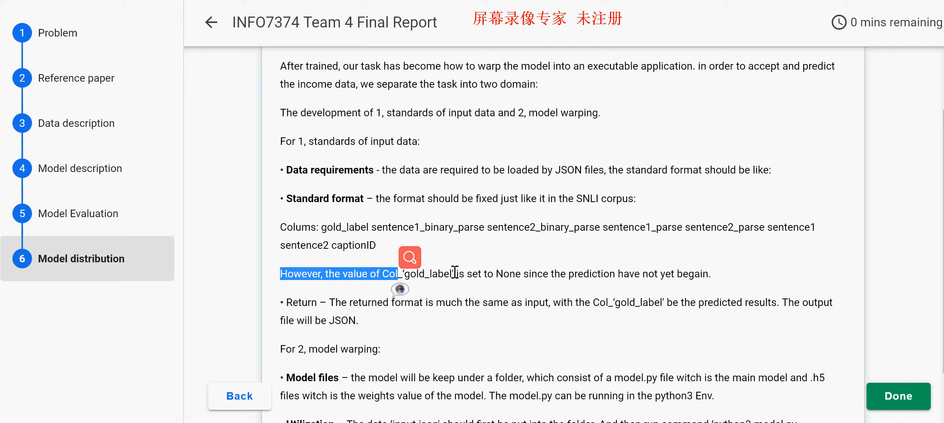
- Scroll down and highlight the sentence about the returned format in the Return bullet
scroll("down", 3)
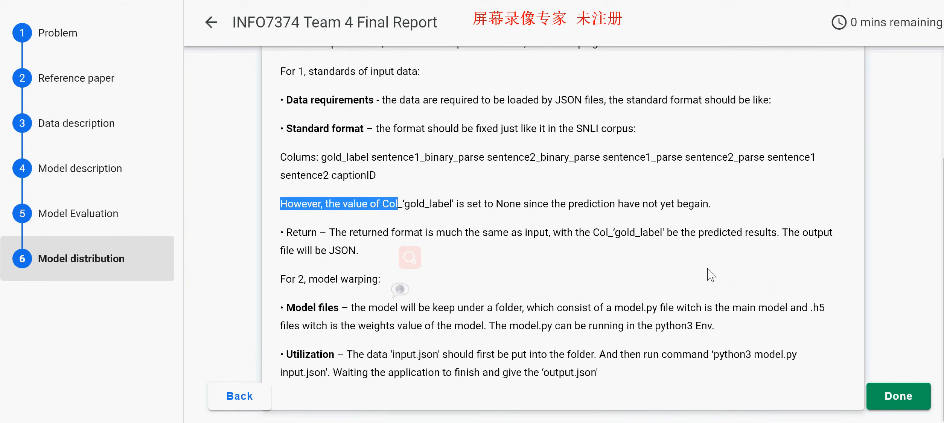
left_click(345, 231)
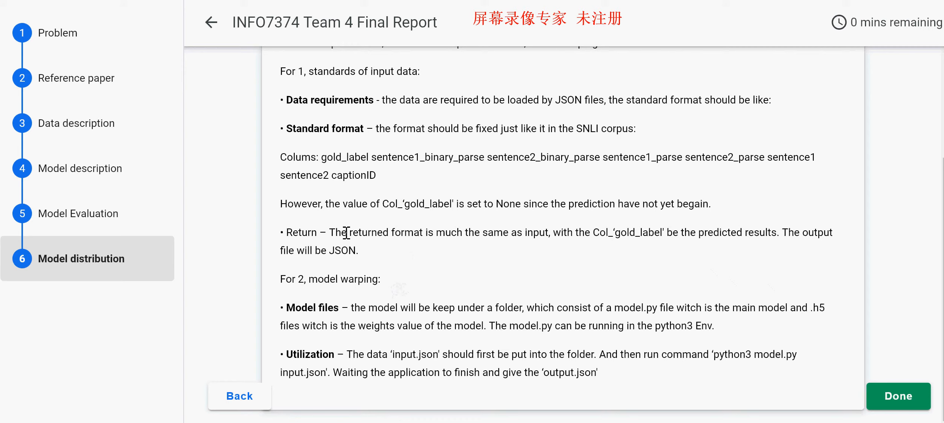
left_click_drag(349, 233, 550, 232)
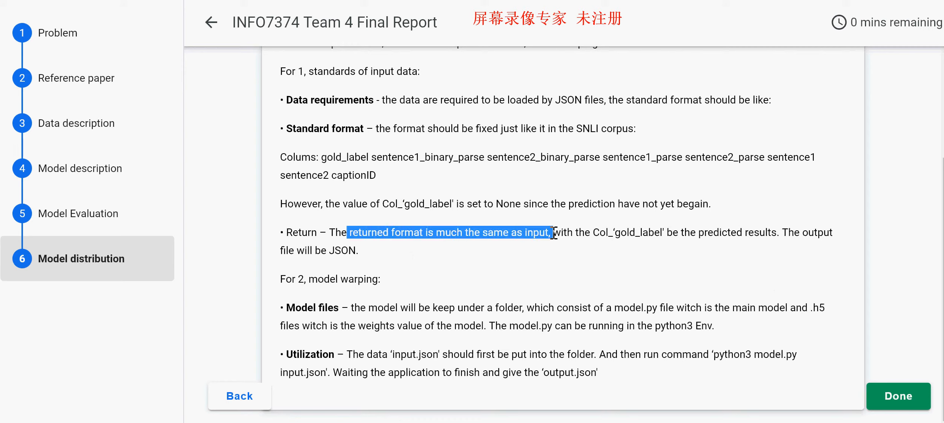
left_click(697, 262)
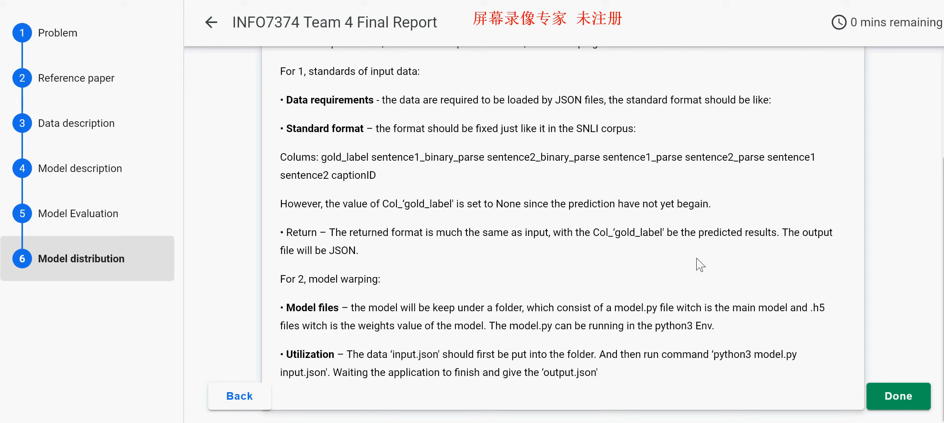
mouse_move(409, 320)
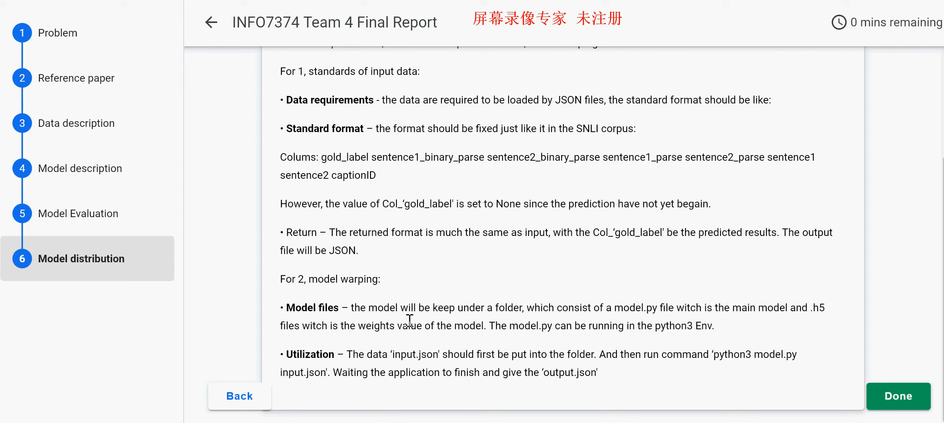
- Highlight the start of the Utilization bullet describing the input.json command for model.py
left_click_drag(279, 308, 546, 308)
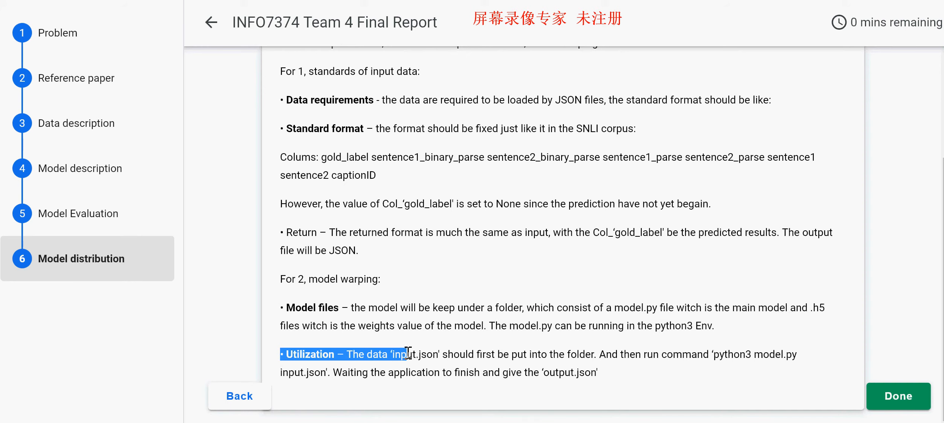
left_click(496, 351)
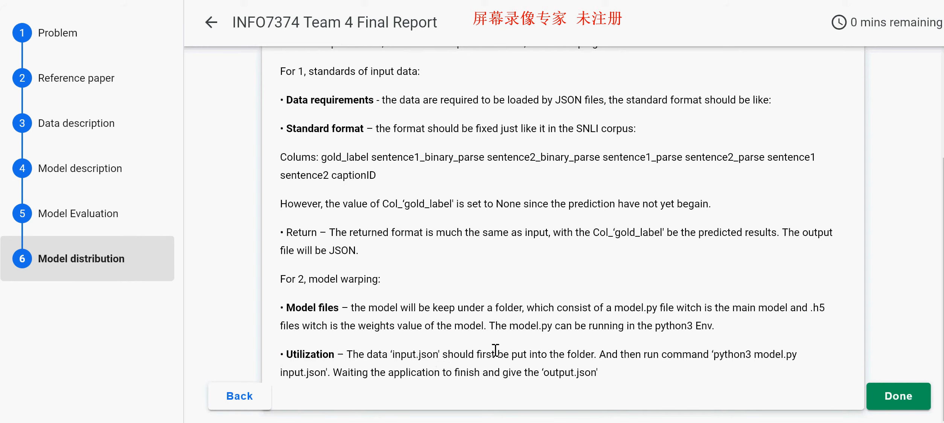
mouse_move(660, 370)
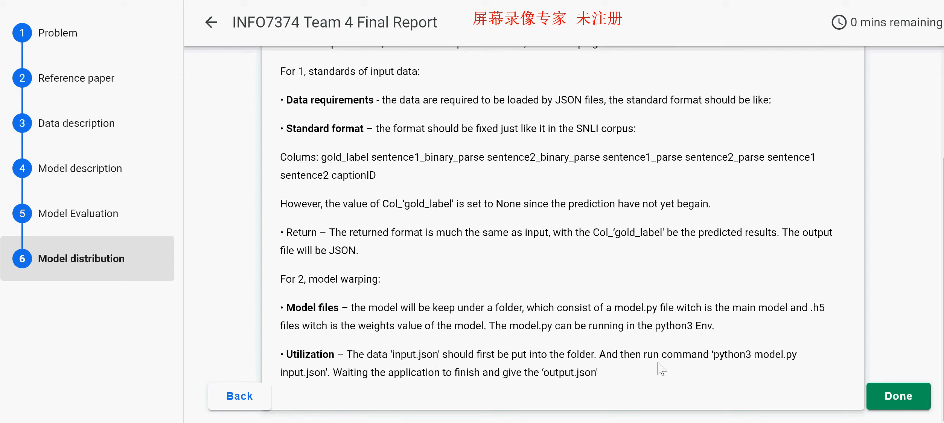